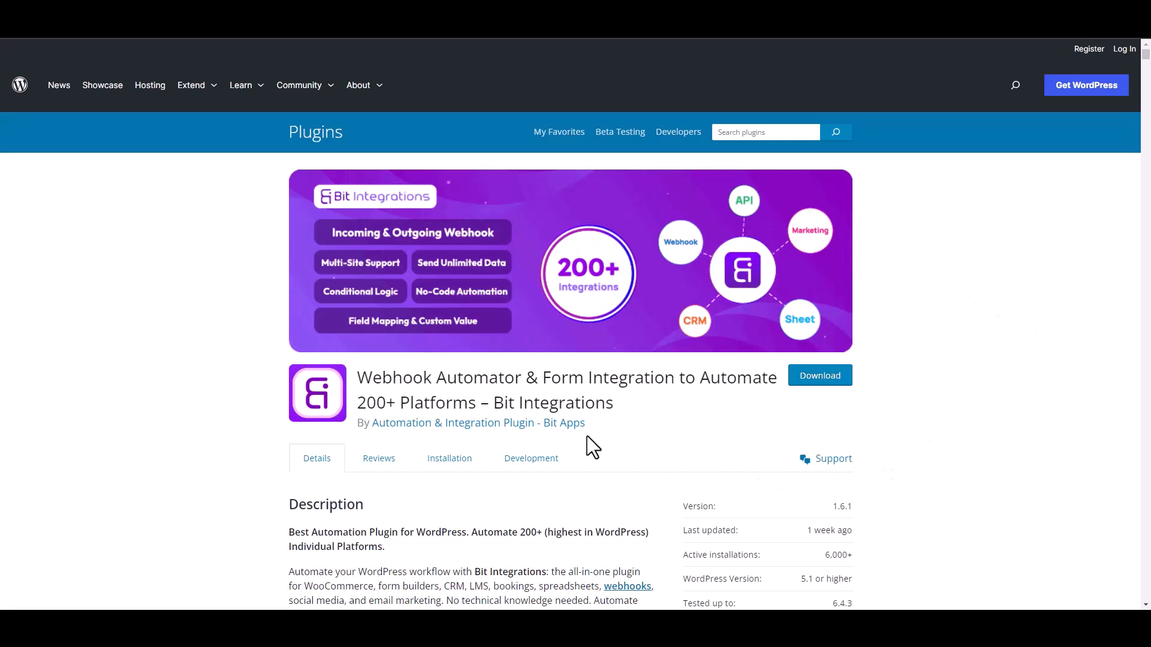
{"action": "mouse_move", "coordinate": [616, 425]}
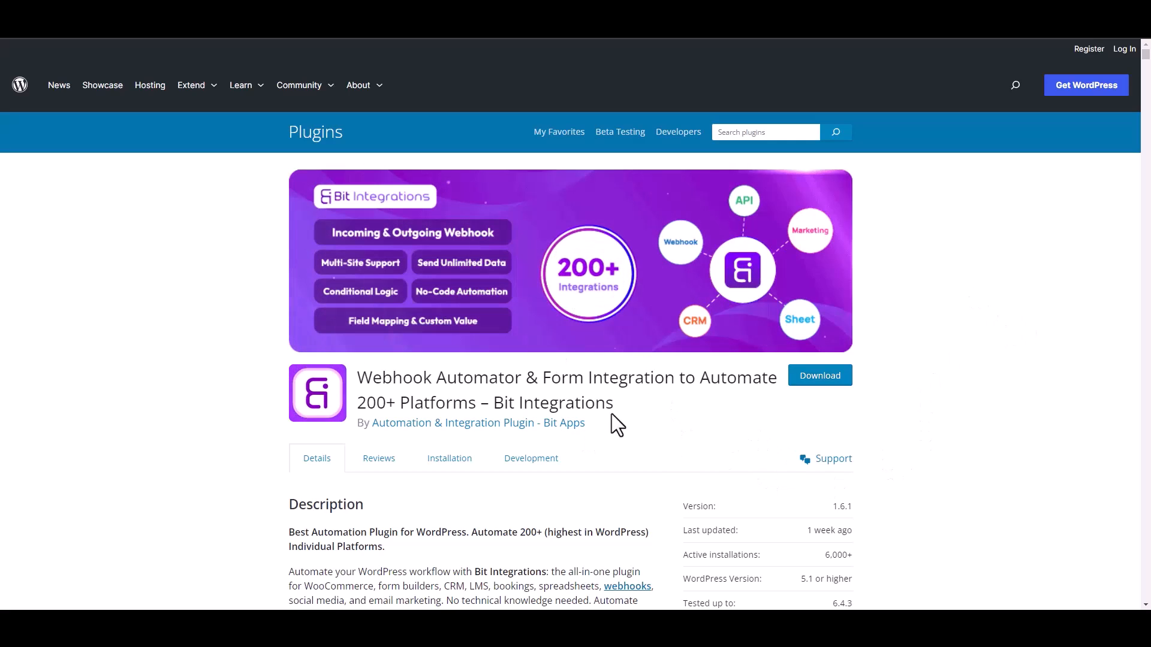
Leave the WordPress.org plugin listing for the Bit Integrations welcome screen in wp-admin.
{"action": "double_click", "coordinate": [552, 403]}
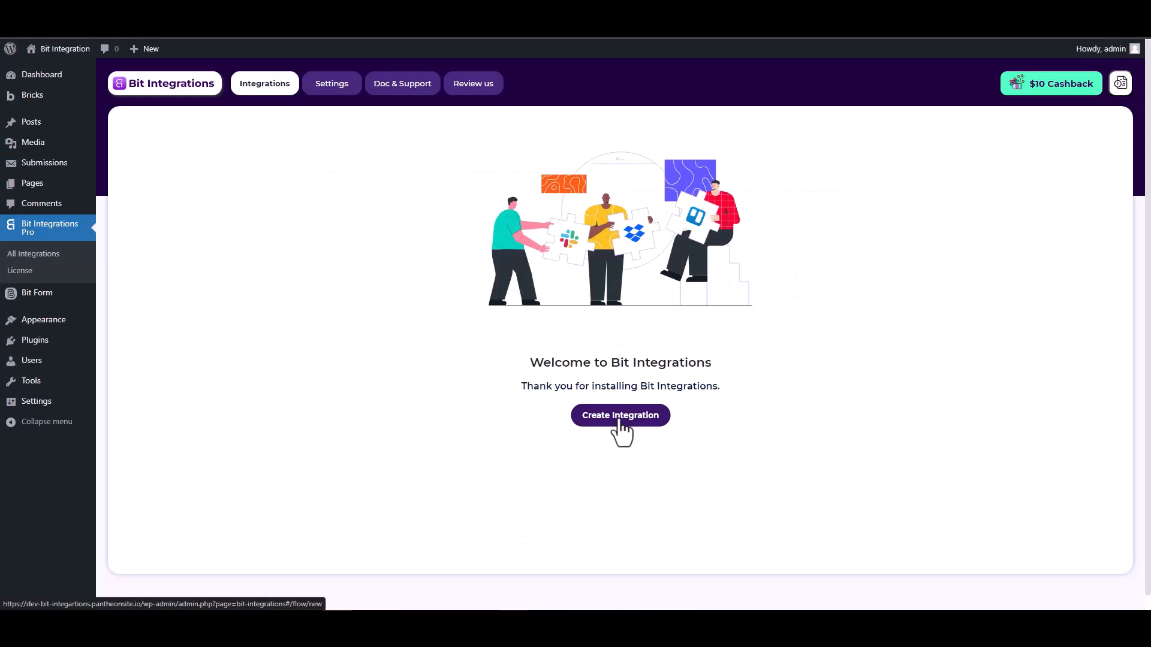
Create a new integration with Bricksforge as trigger and begin fetching a form submission.
{"action": "left_click", "coordinate": [619, 416]}
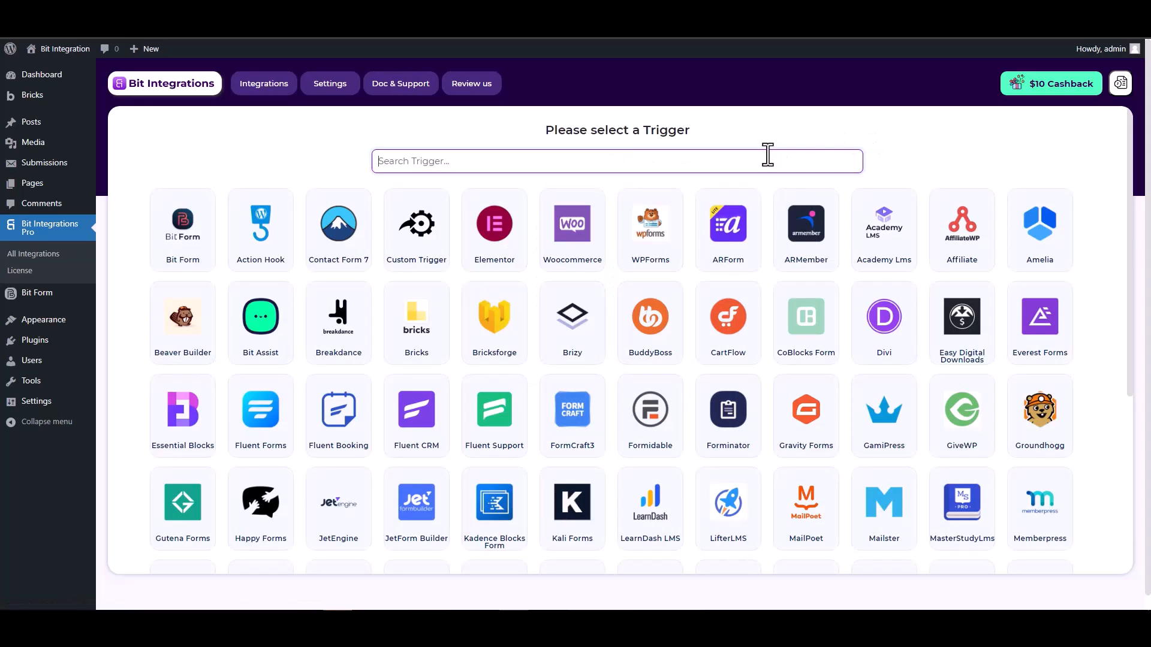
{"action": "type", "text": "brick"}
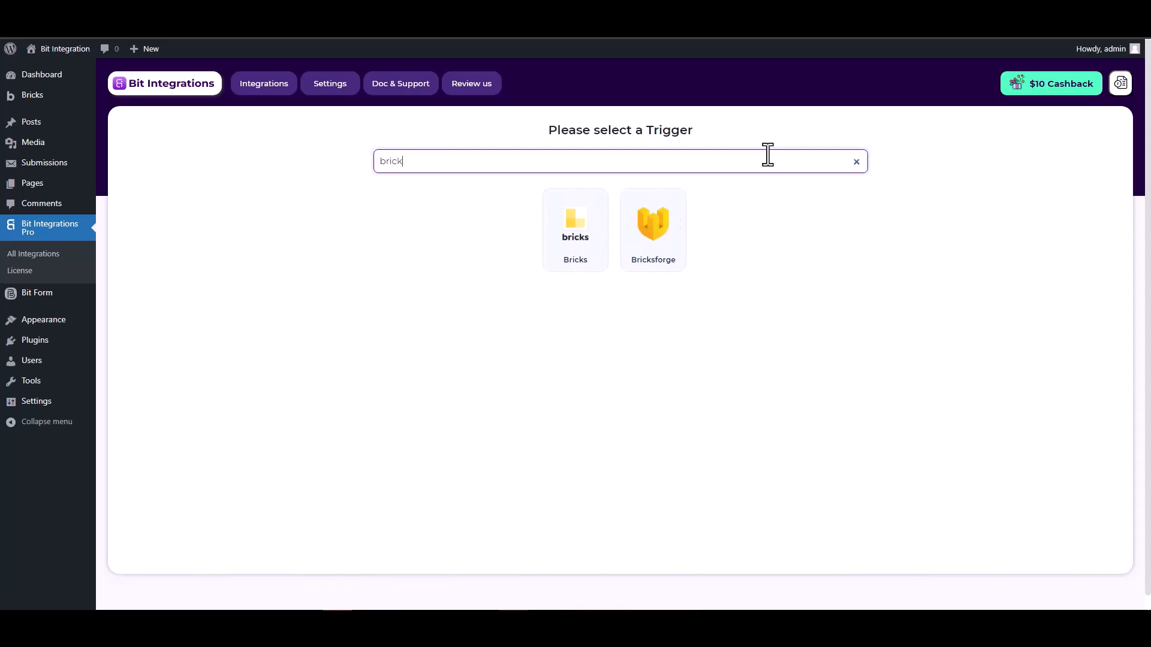
{"action": "left_click", "coordinate": [652, 228]}
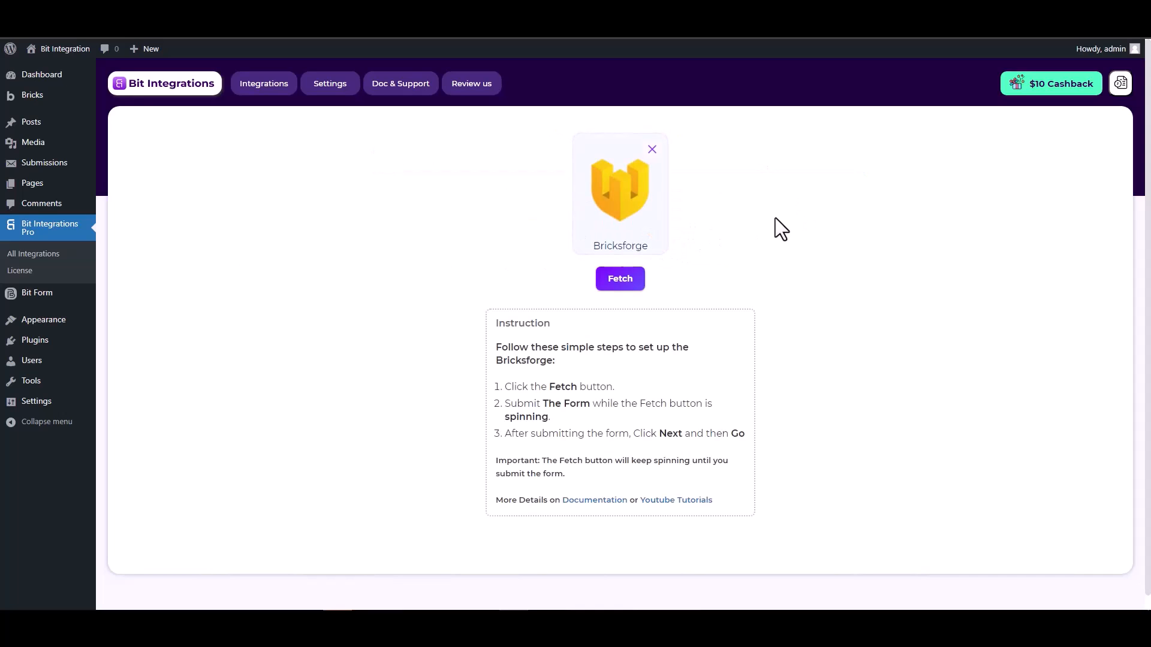
{"action": "left_click", "coordinate": [620, 278]}
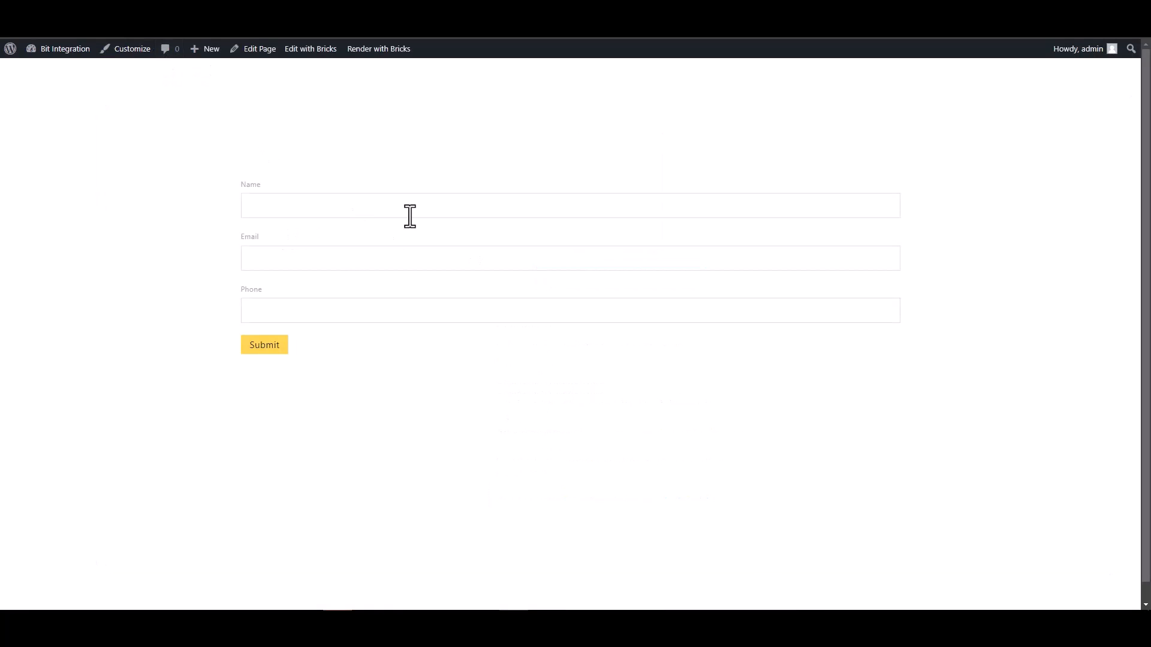
{"action": "mouse_move", "coordinate": [807, 208]}
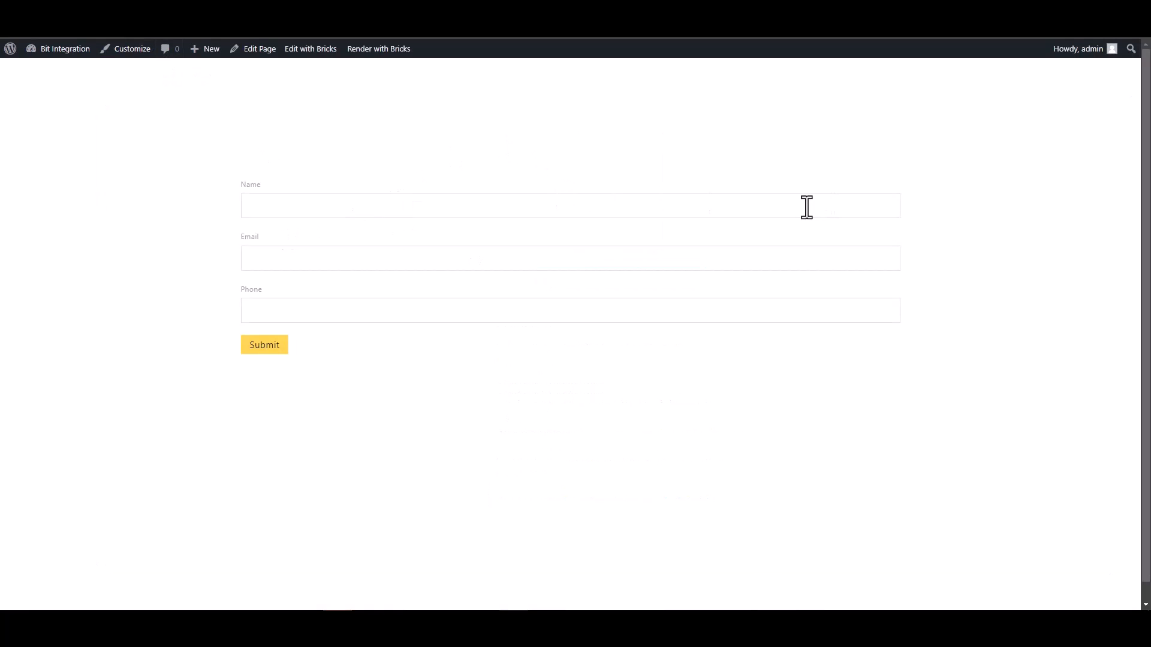
{"action": "type", "text": "tes"}
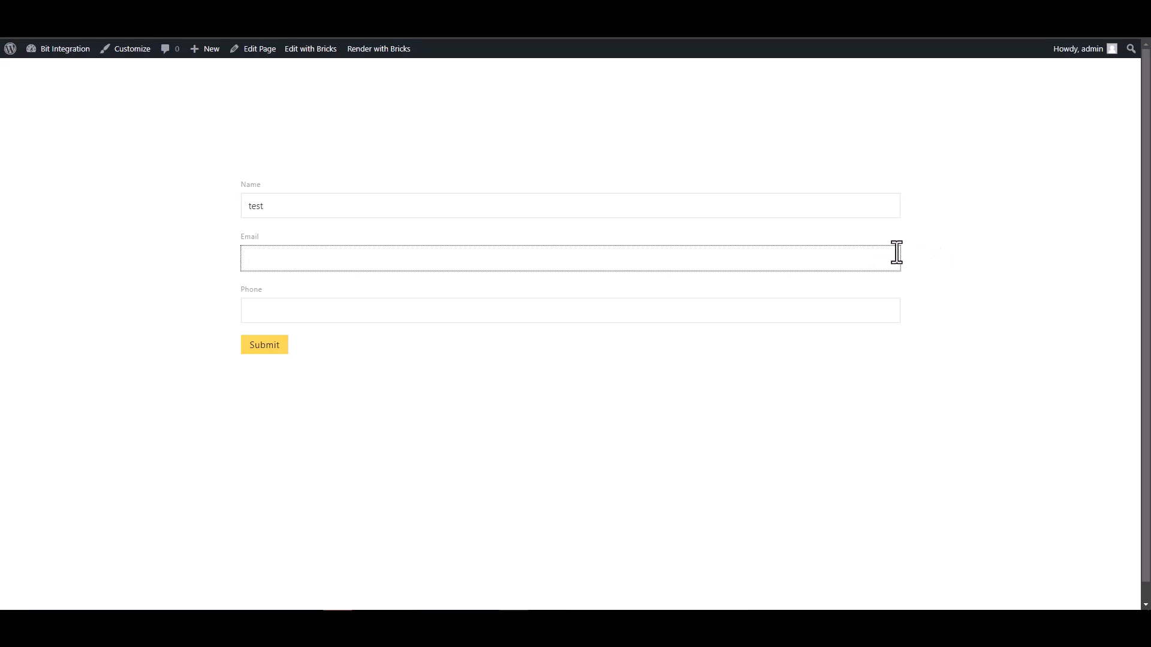
{"action": "type", "text": "test@gma"}
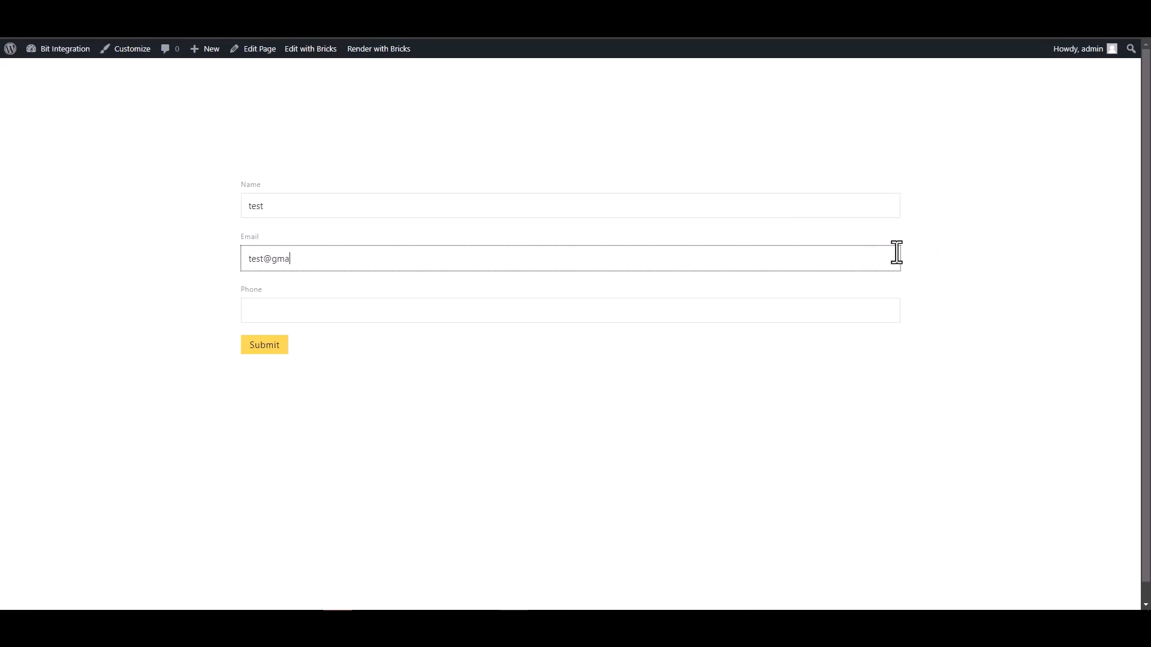
{"action": "type", "text": "il.com"}
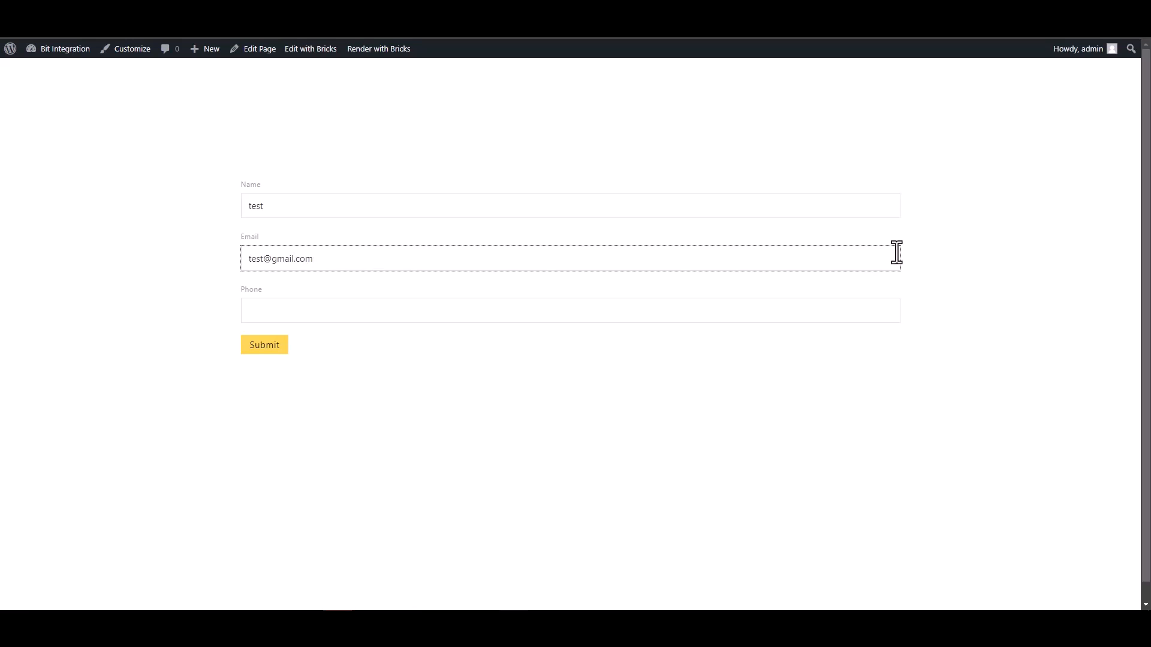
{"action": "type", "text": "12"}
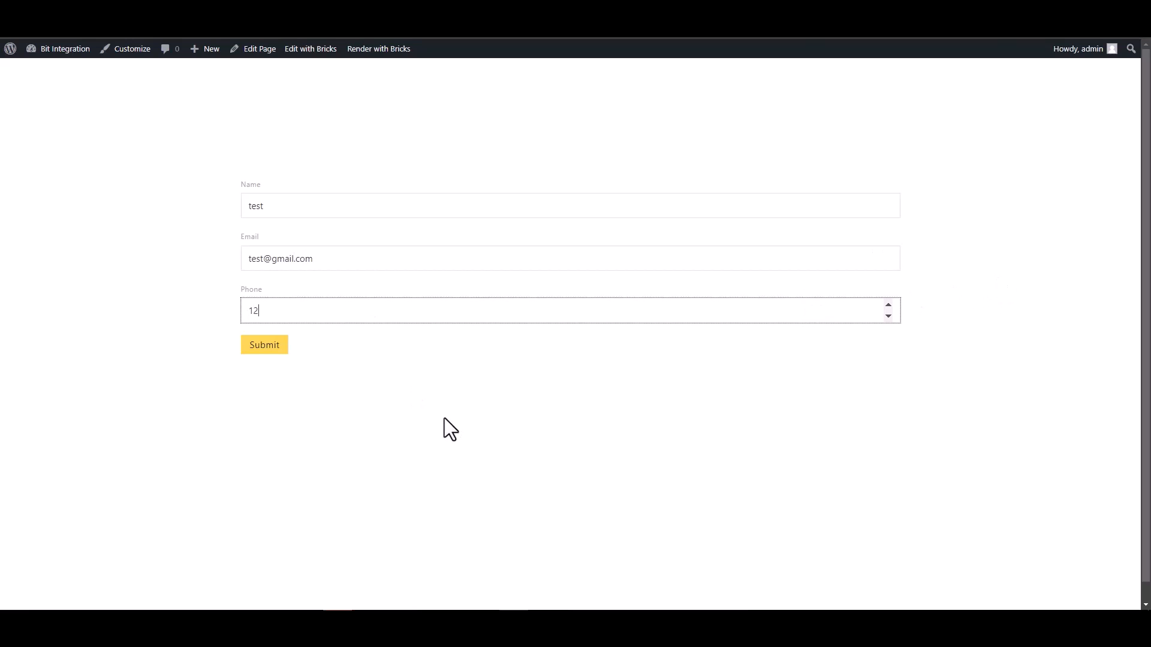
{"action": "type", "text": "3456"}
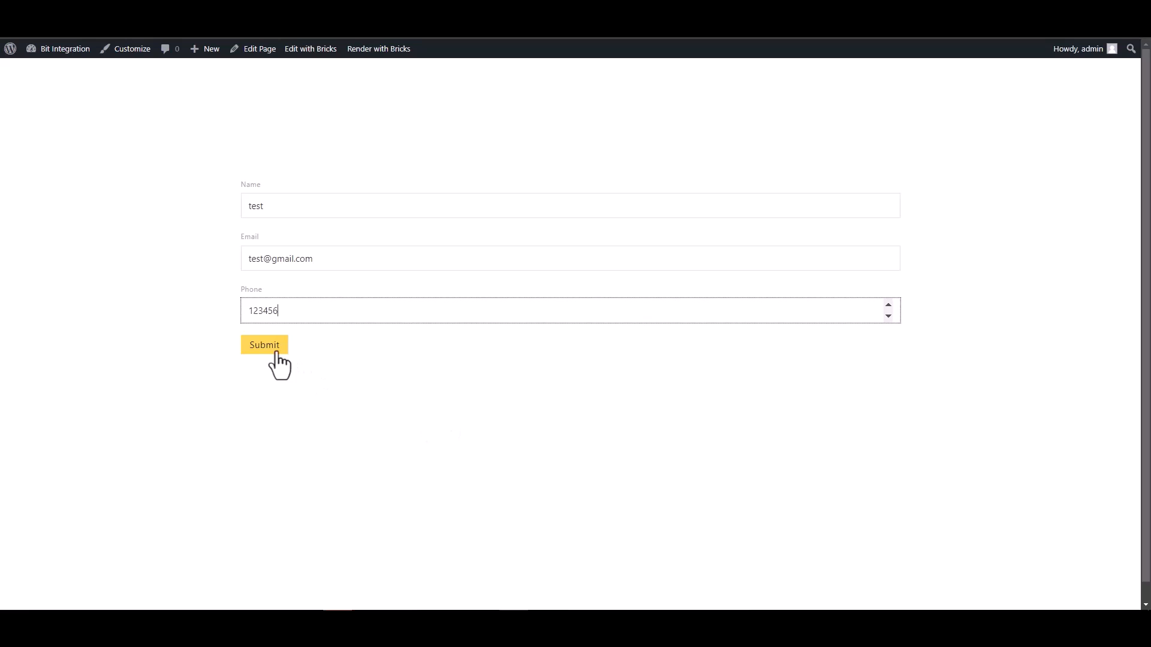
{"action": "left_click", "coordinate": [264, 346]}
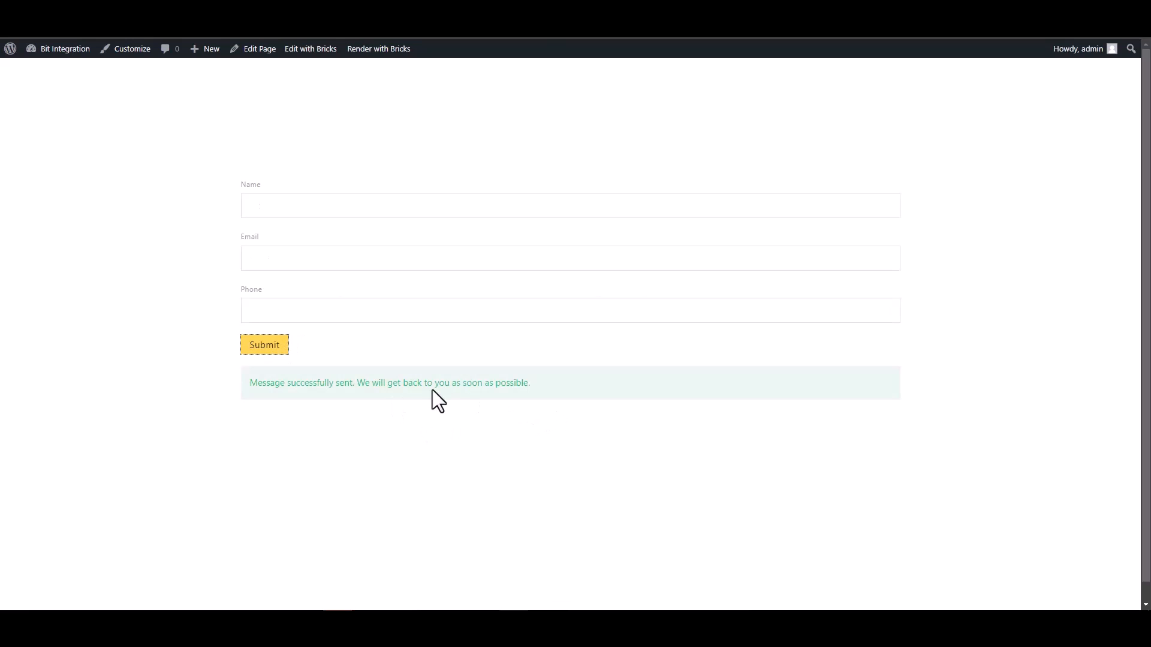
{"action": "mouse_move", "coordinate": [422, 433]}
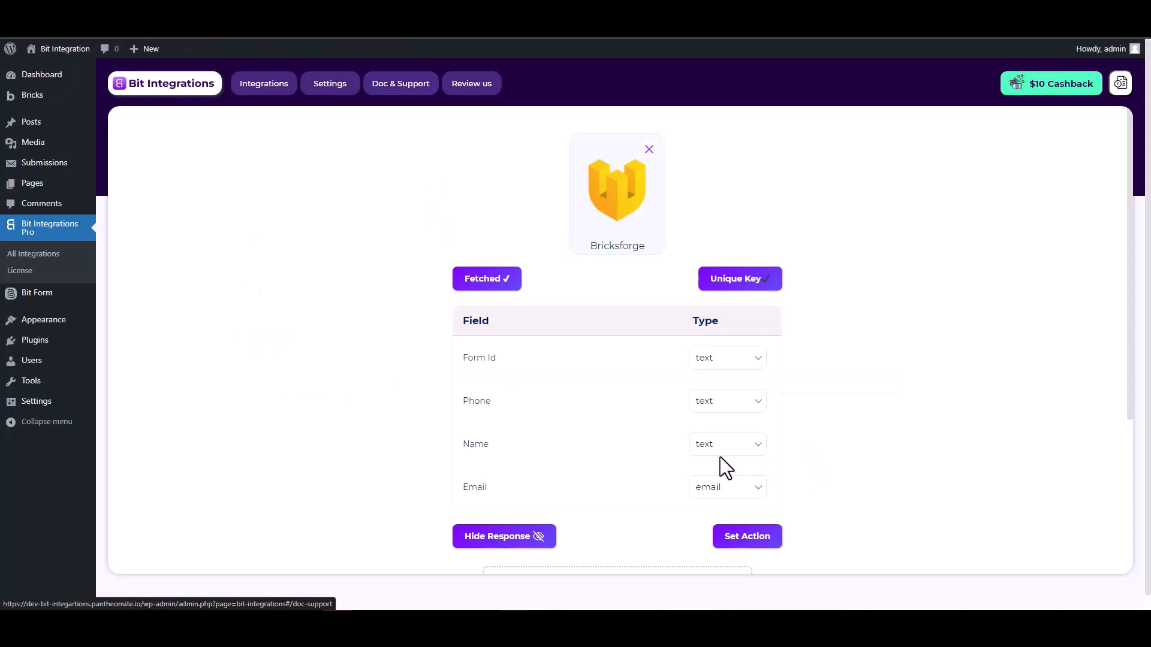
Proceed past the fetched Form Id, Phone, Name and Email fields to Set Action.
{"action": "scroll", "scroll_direction": "down", "scroll_amount": 3}
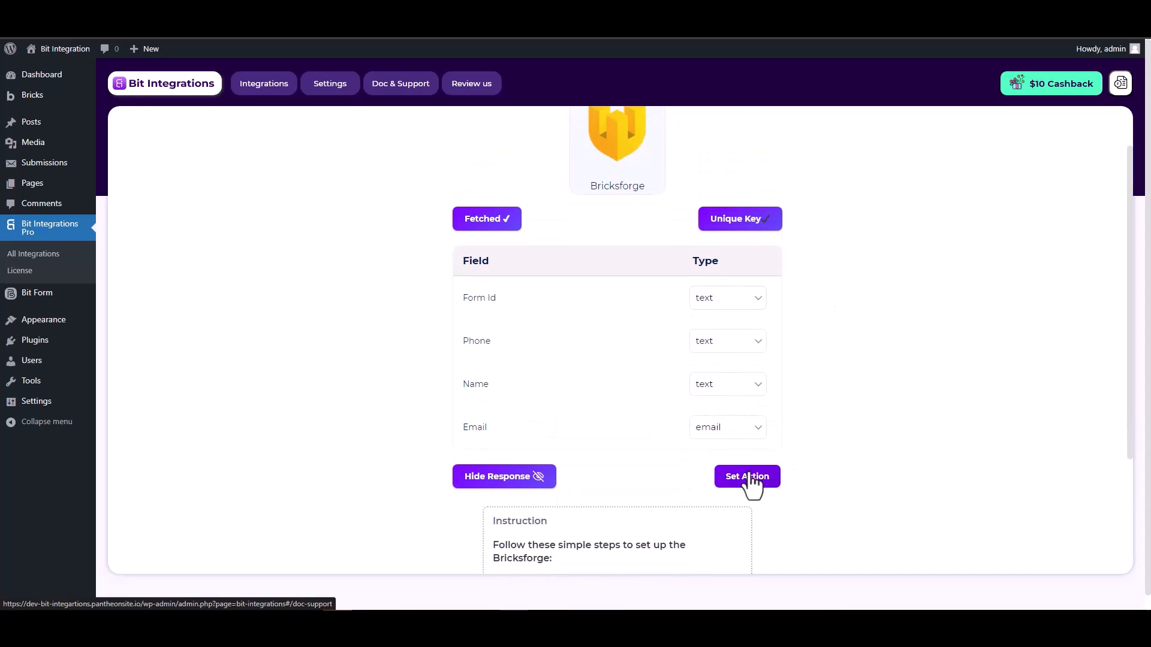
{"action": "left_click", "coordinate": [745, 476]}
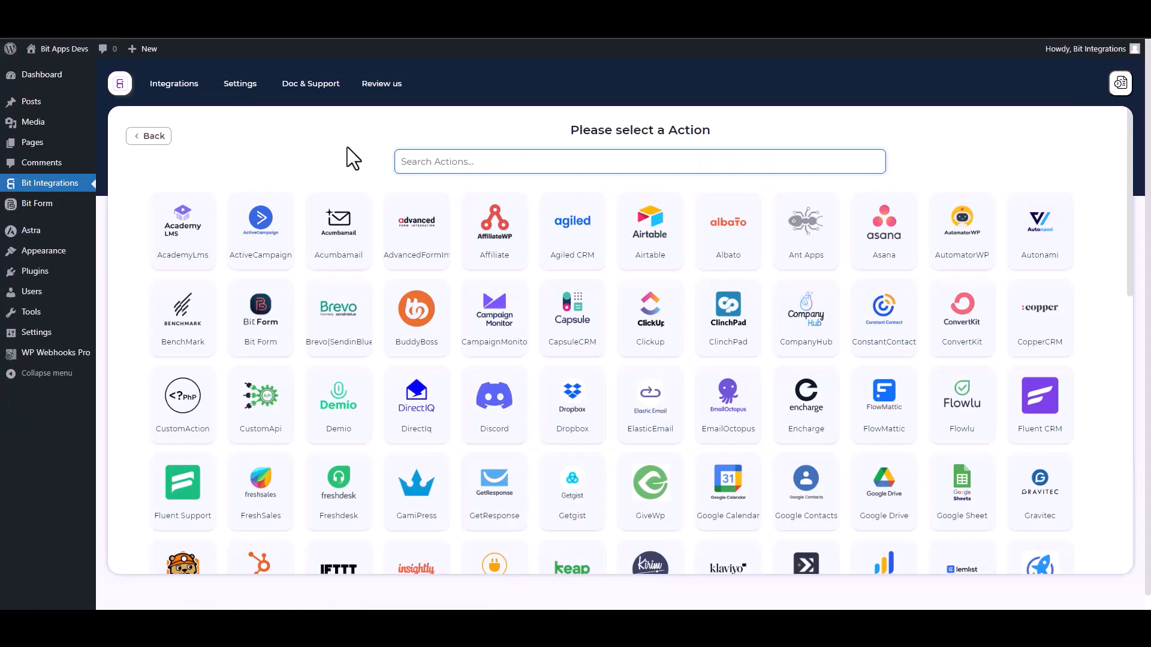
Choose WPWebhooks as the action, then go to the WP Webhooks Pro Flows page.
{"action": "type", "text": "w"}
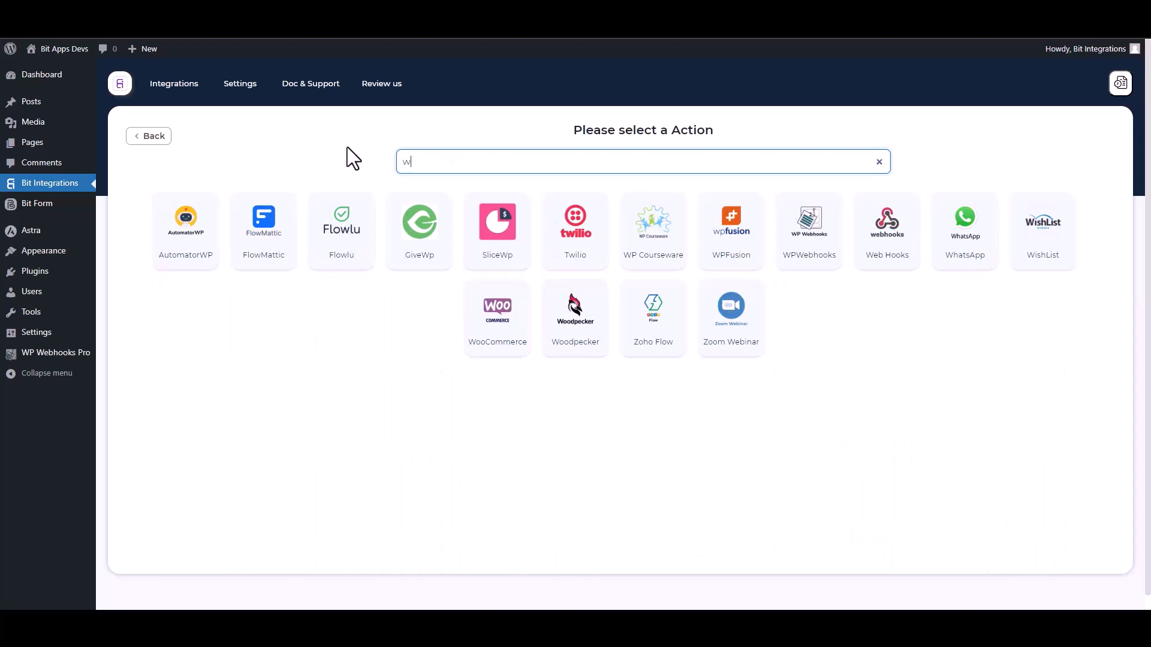
{"action": "type", "text": "p"}
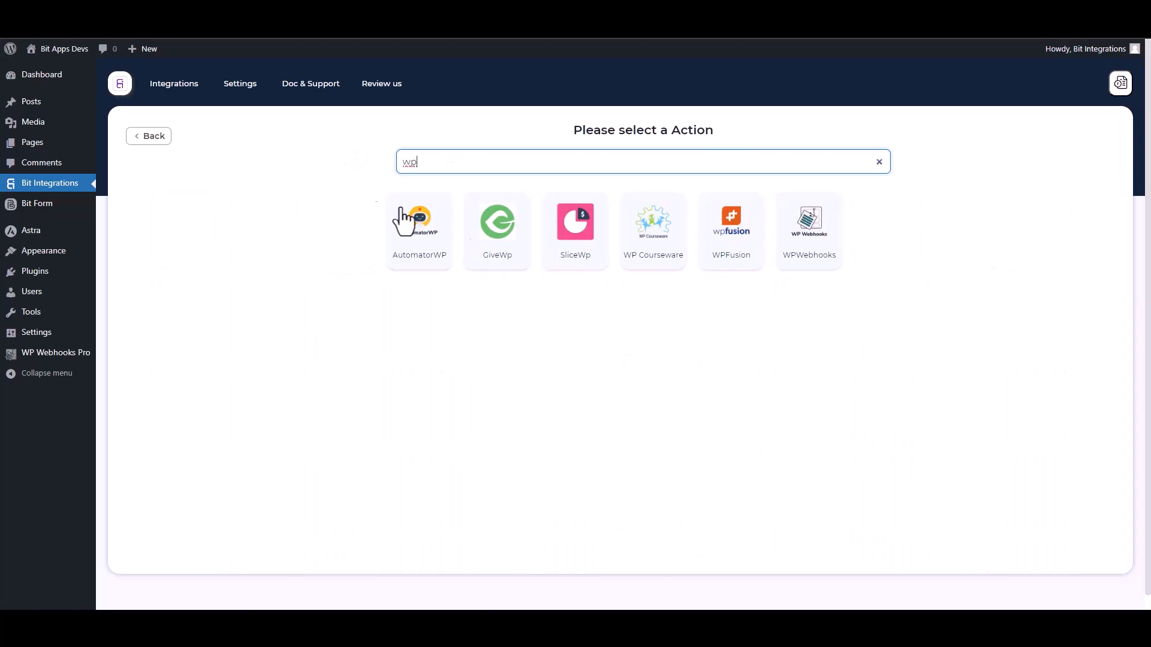
{"action": "left_click", "coordinate": [809, 228]}
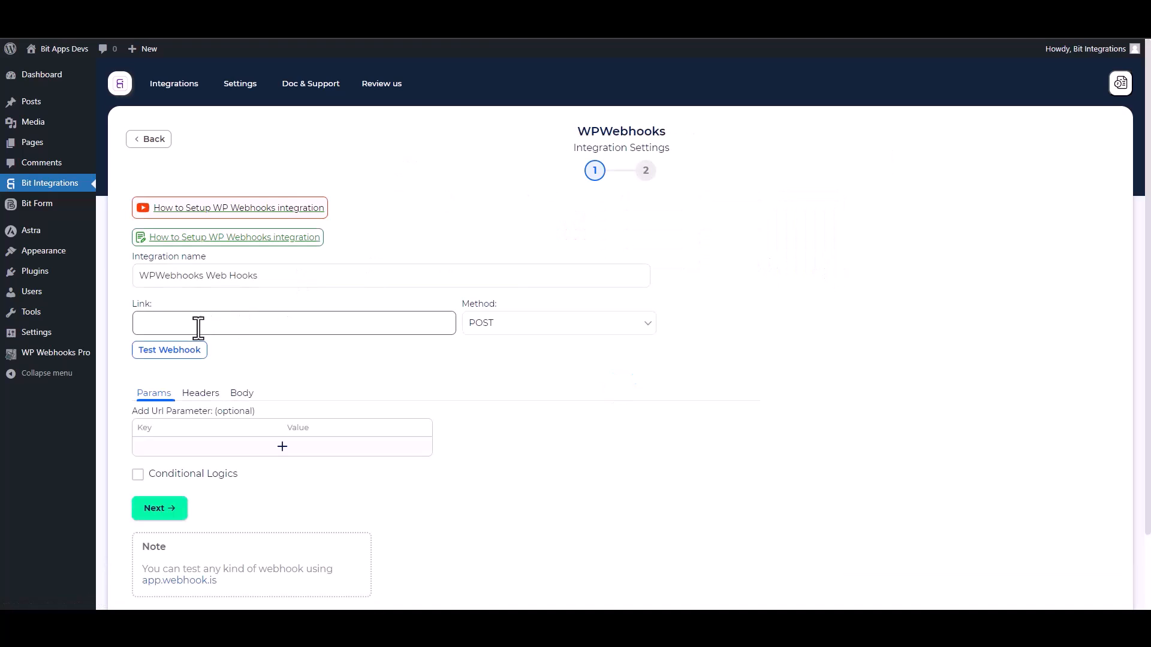
{"action": "mouse_move", "coordinate": [595, 510]}
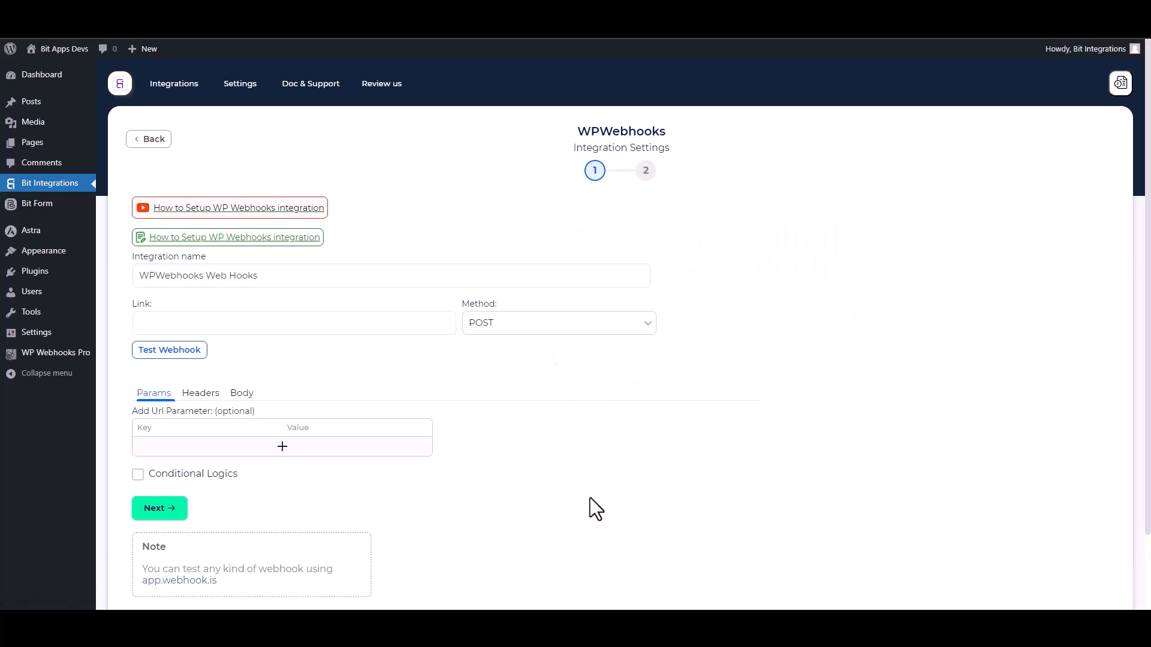
{"action": "mouse_move", "coordinate": [606, 488]}
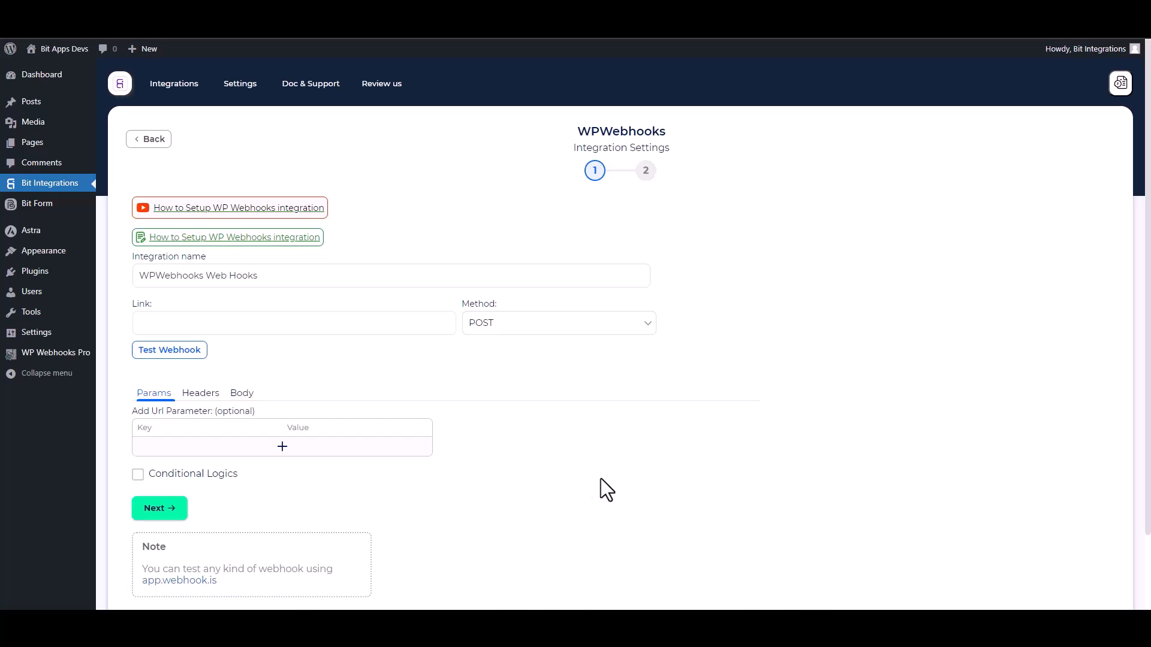
{"action": "left_click", "coordinate": [55, 355]}
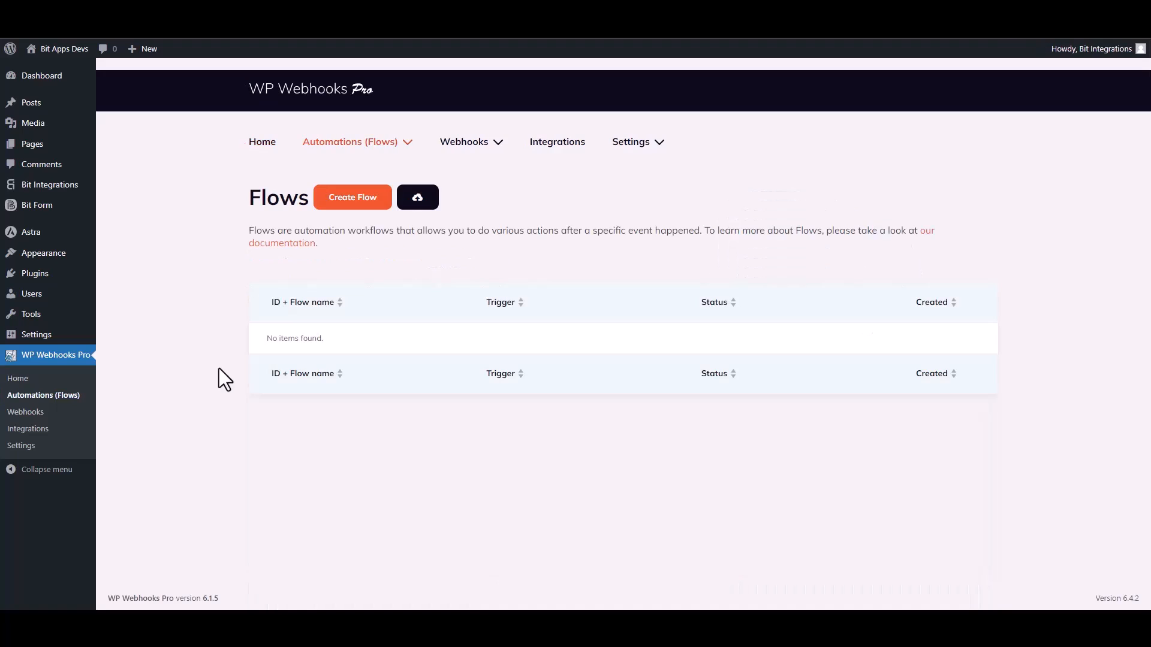
Create a flow named 'Bit Integrations' and open its editor.
{"action": "left_click", "coordinate": [353, 198]}
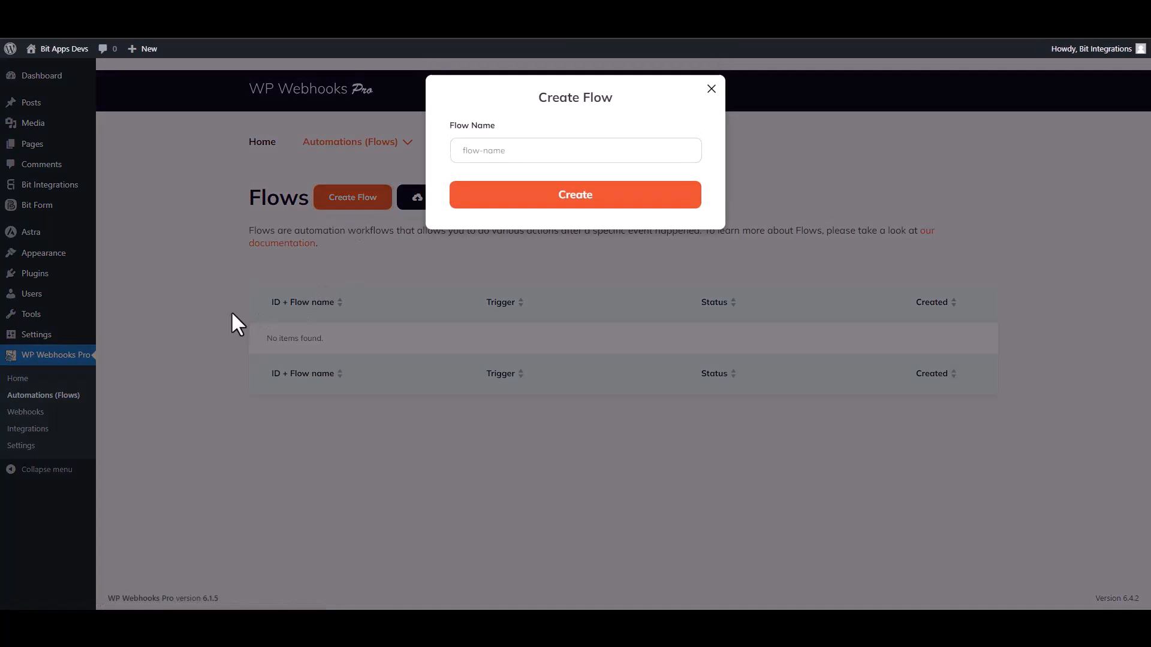
{"action": "left_click", "coordinate": [574, 151]}
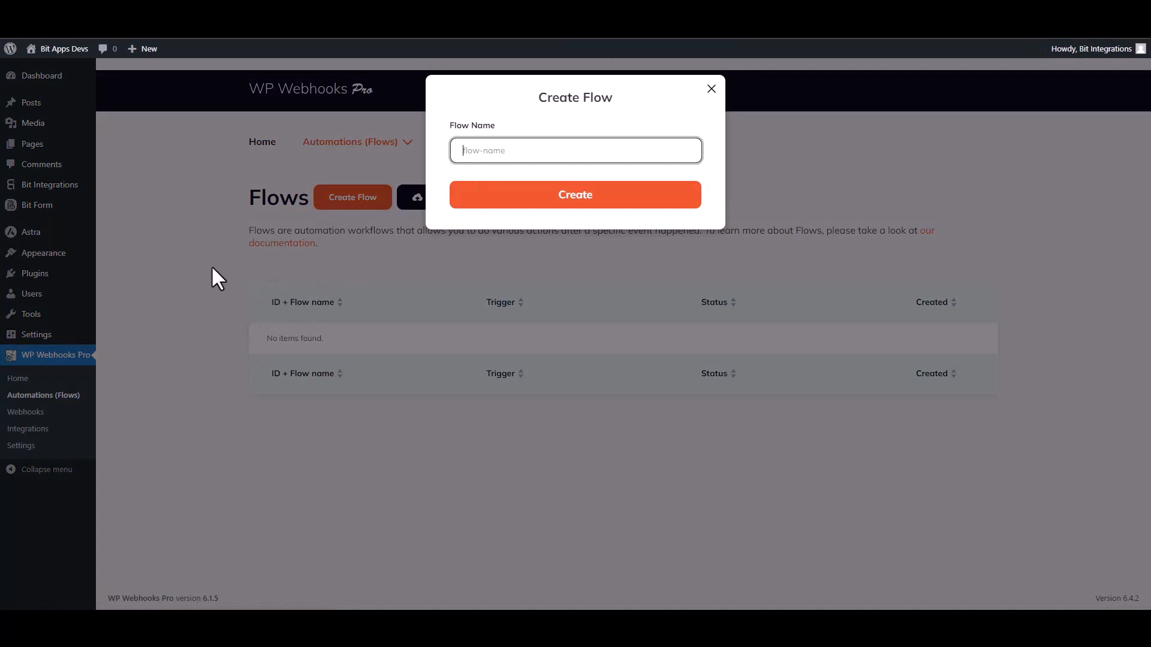
{"action": "type", "text": "B"}
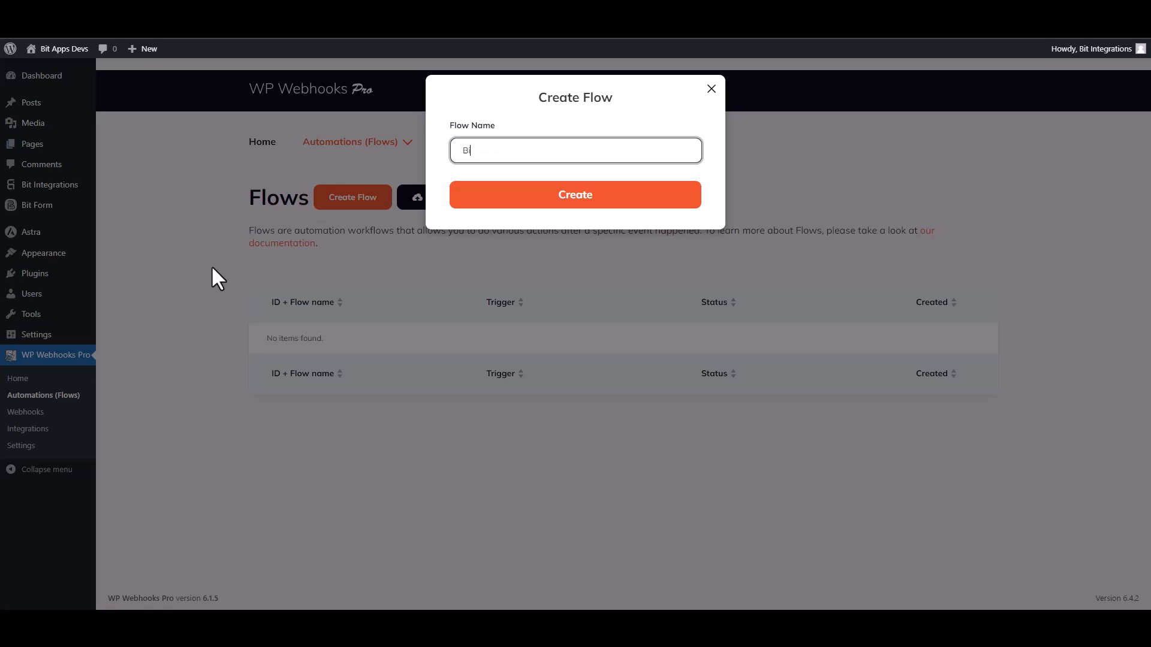
{"action": "type", "text": "it Integ"}
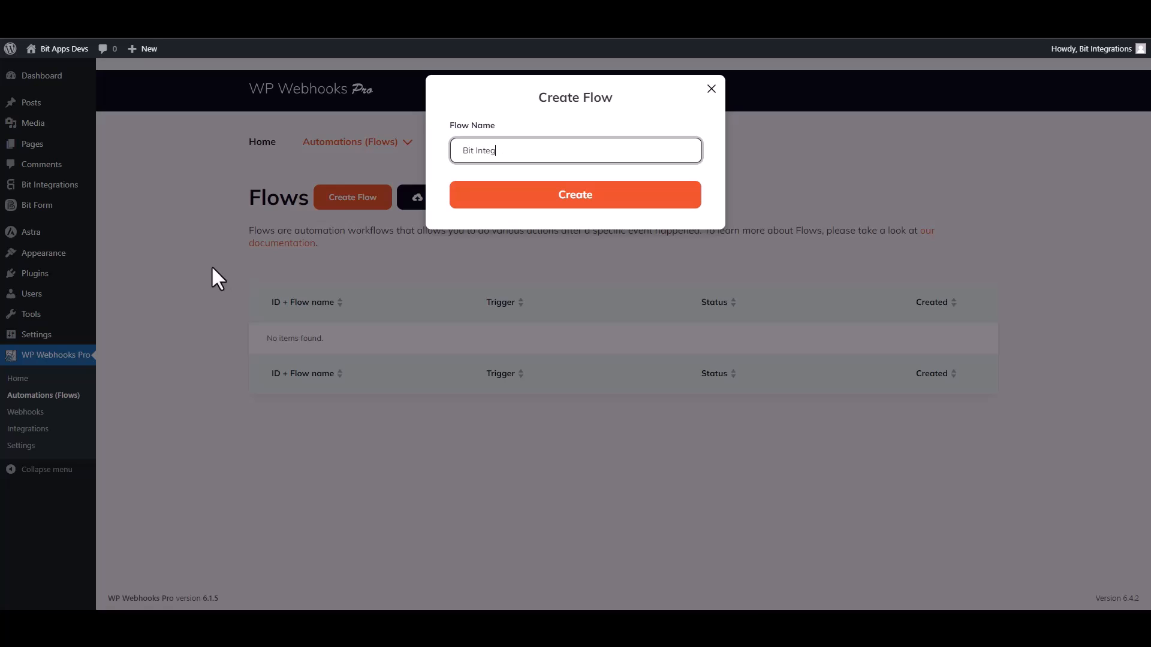
{"action": "type", "text": "rations"}
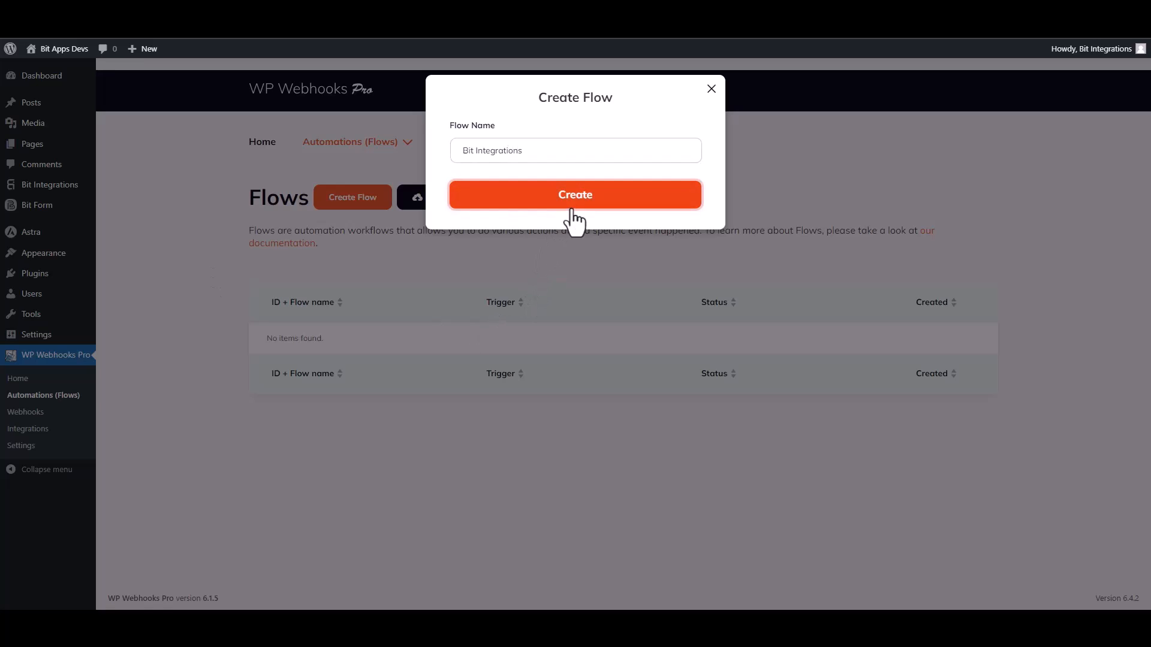
{"action": "left_click", "coordinate": [574, 194]}
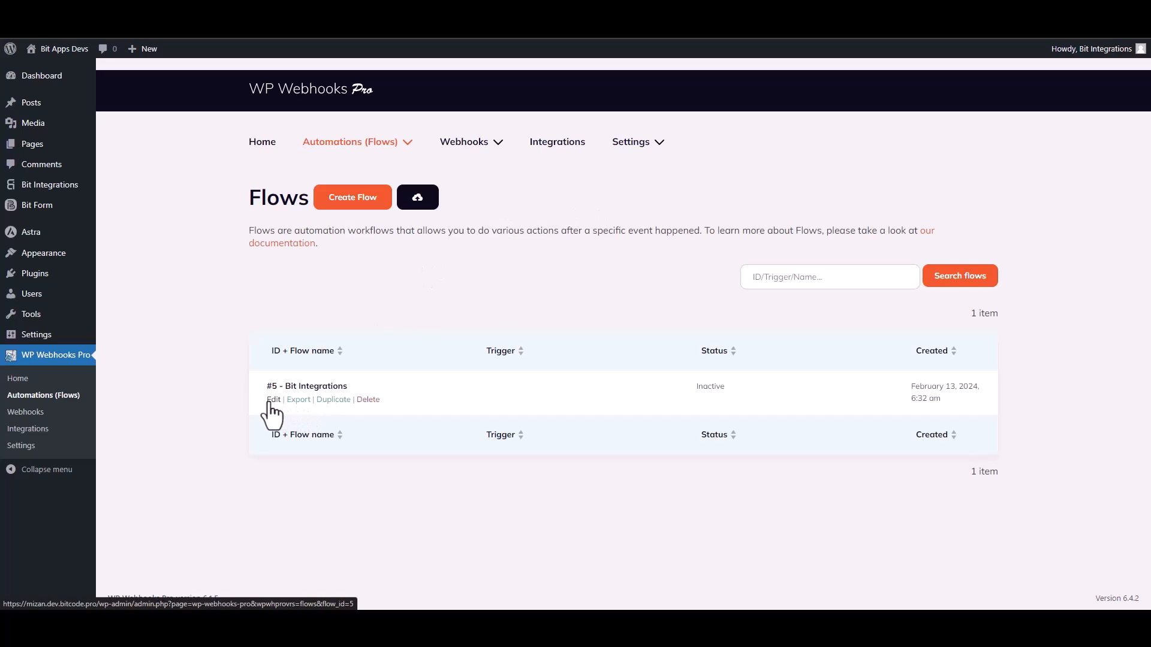
{"action": "left_click", "coordinate": [273, 399]}
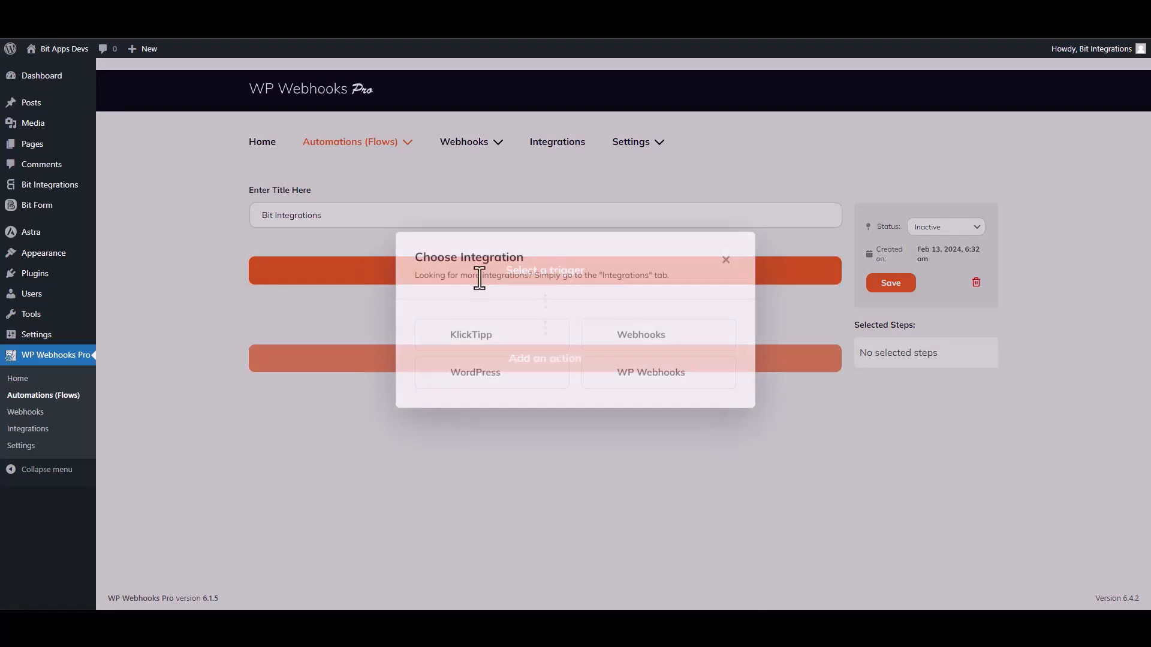
Set the flow's trigger to Webhooks 'HTTP request received' and continue.
{"action": "left_click", "coordinate": [639, 334]}
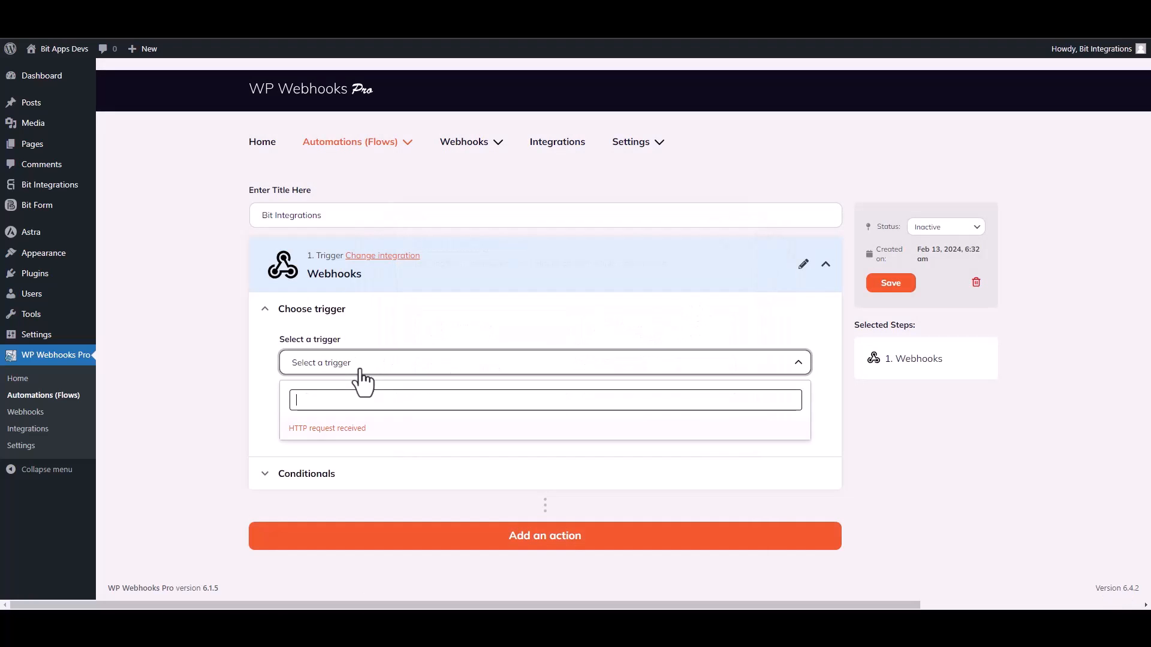
{"action": "left_click", "coordinate": [326, 428]}
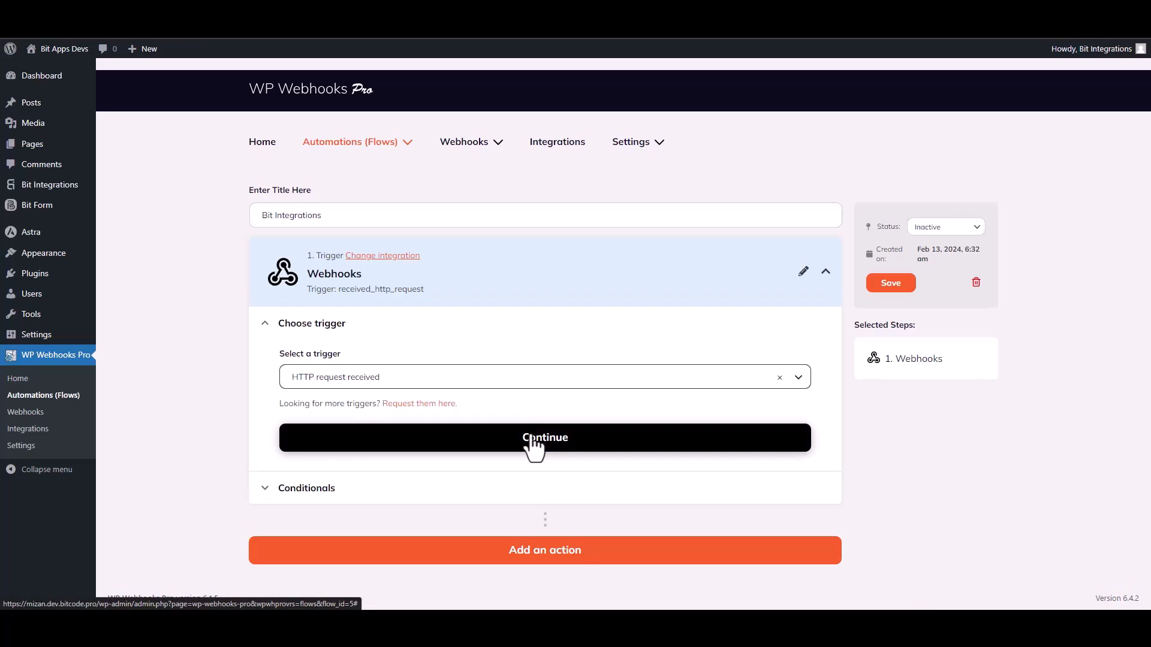
{"action": "left_click", "coordinate": [545, 438]}
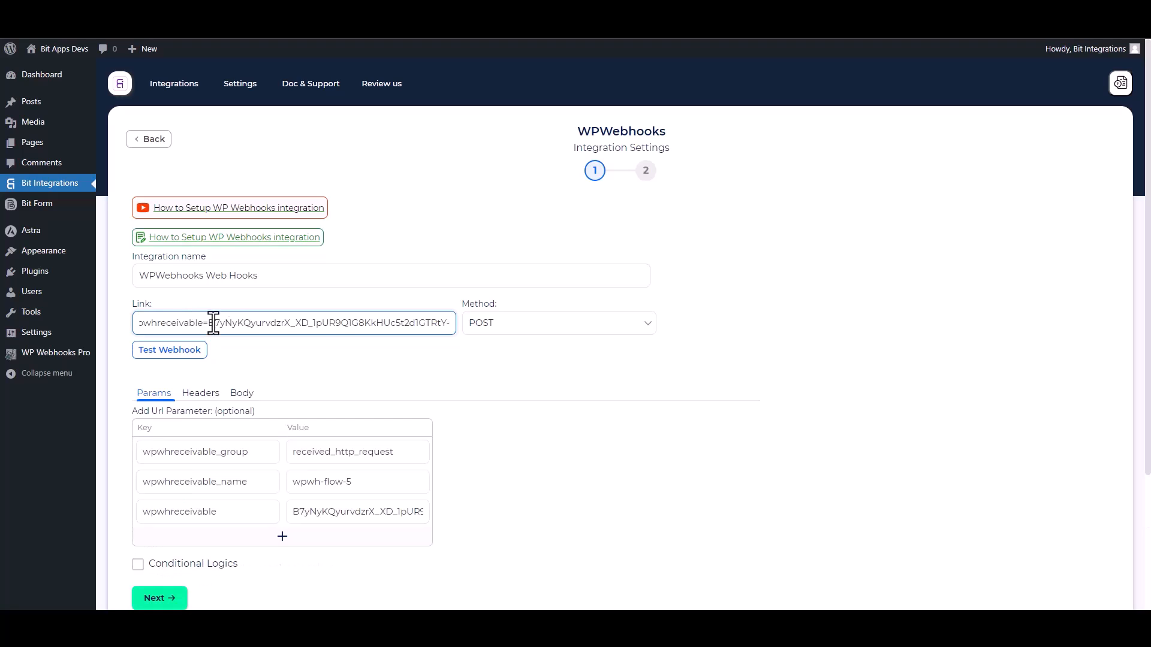
In Body, send all data as application/json, run a successful Test Webhook, then tick Conditional Logics.
{"action": "scroll", "scroll_direction": "down", "scroll_amount": 3}
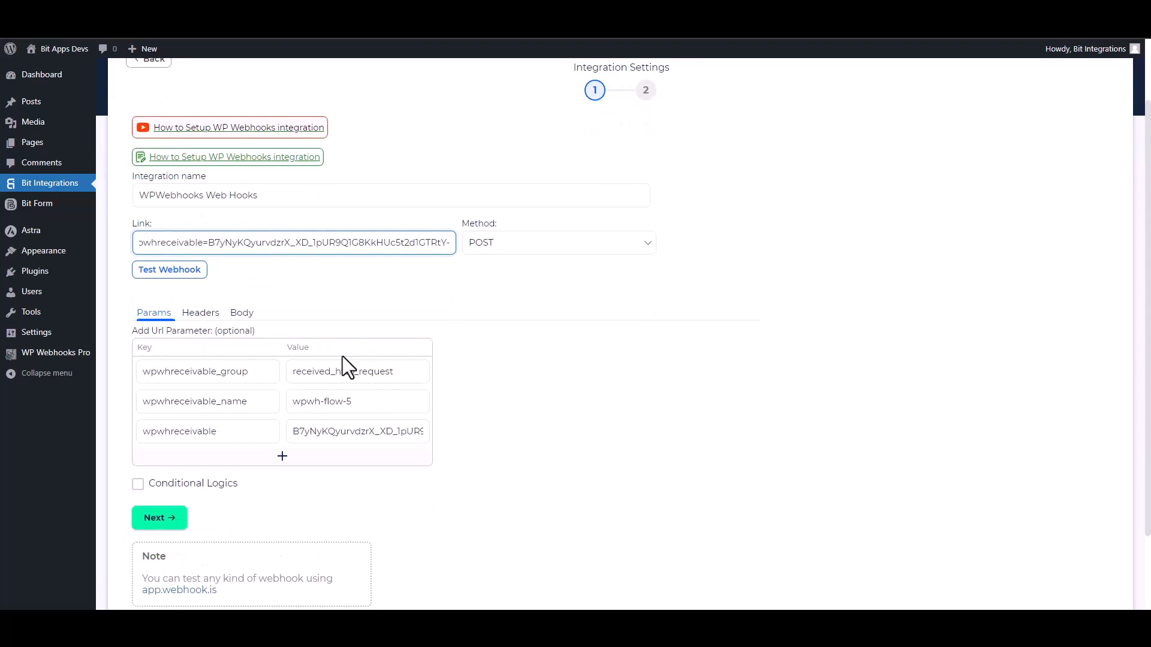
{"action": "left_click", "coordinate": [241, 313]}
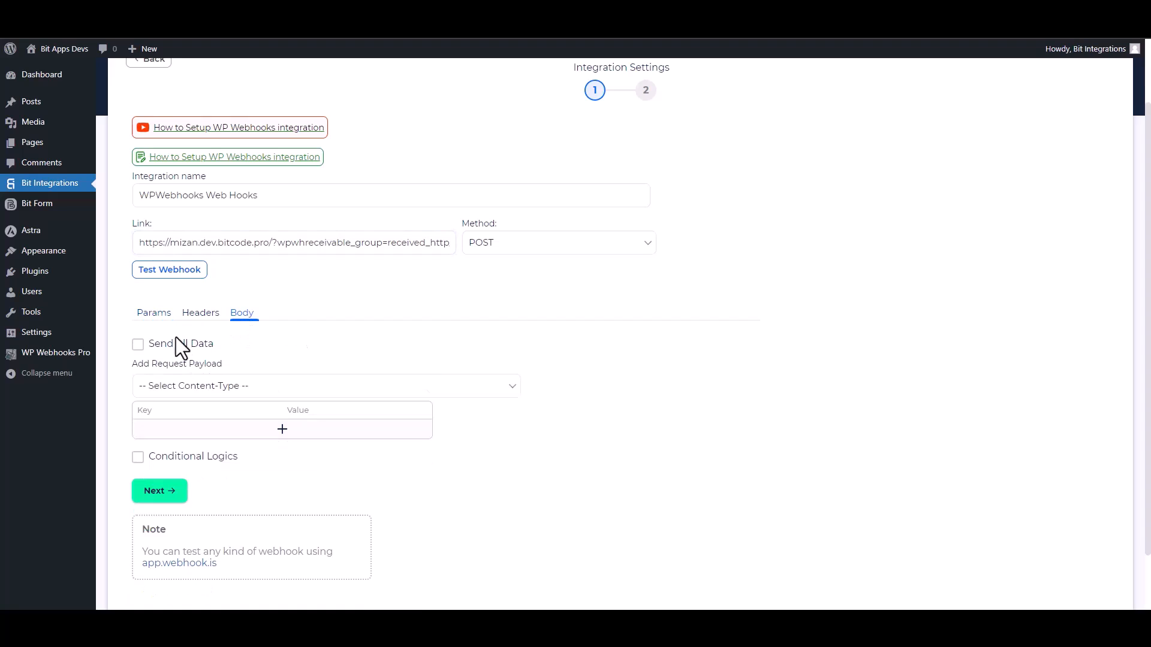
{"action": "left_click", "coordinate": [136, 344]}
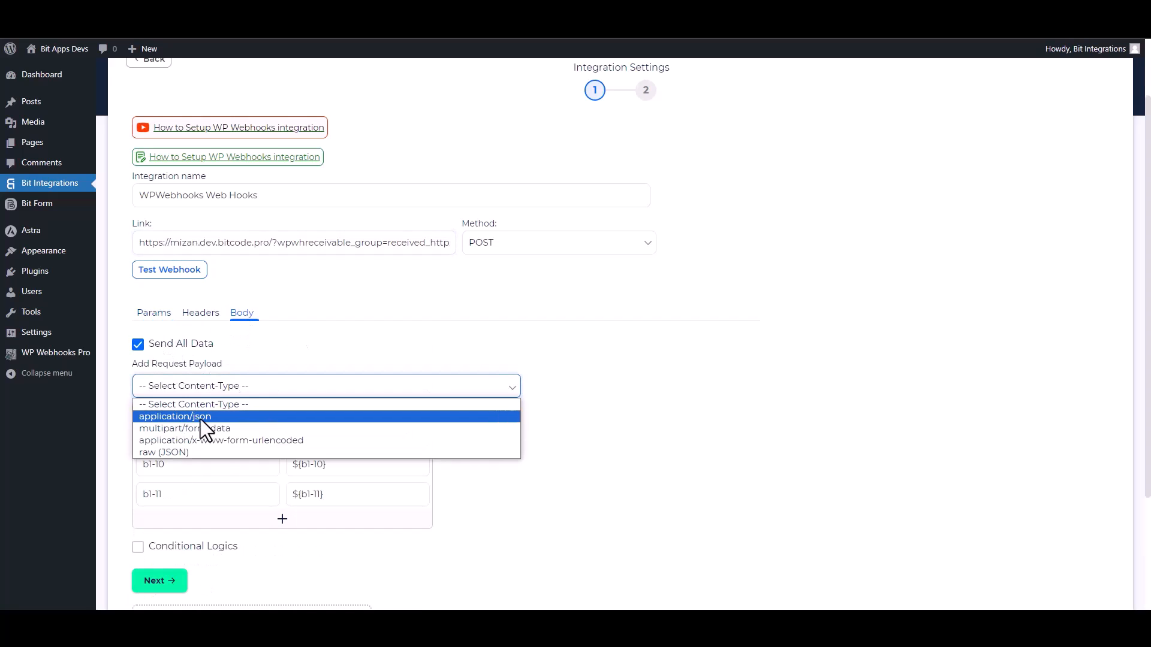
{"action": "left_click", "coordinate": [175, 416]}
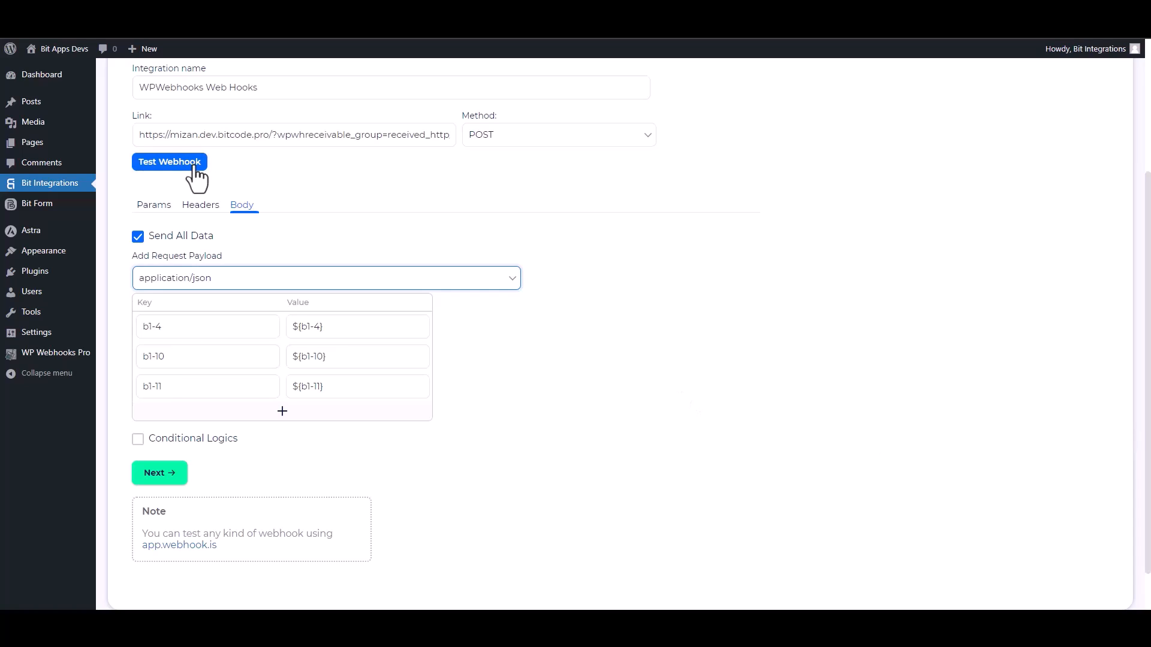
{"action": "left_click", "coordinate": [169, 162]}
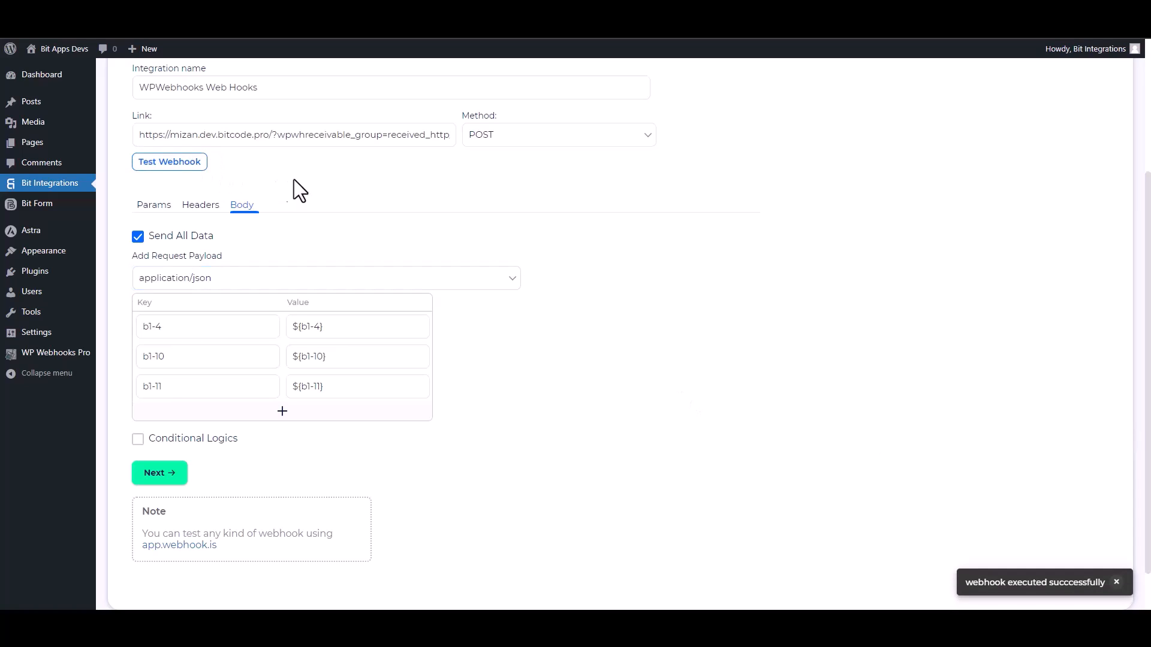
{"action": "mouse_move", "coordinate": [470, 432]}
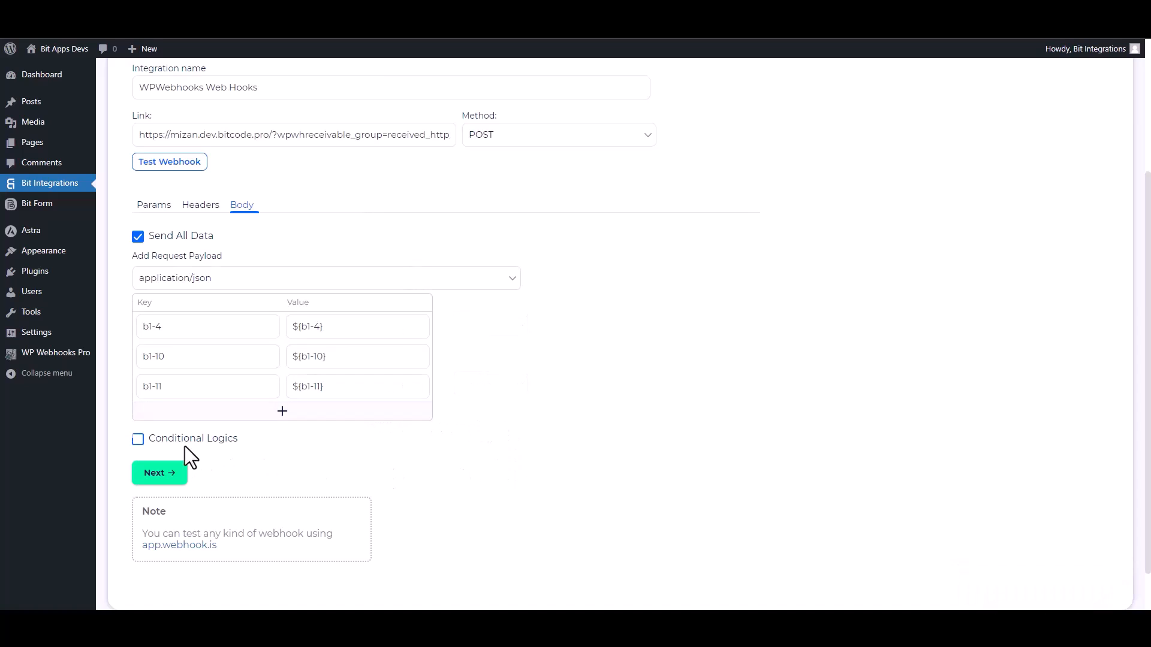
{"action": "left_click", "coordinate": [137, 439]}
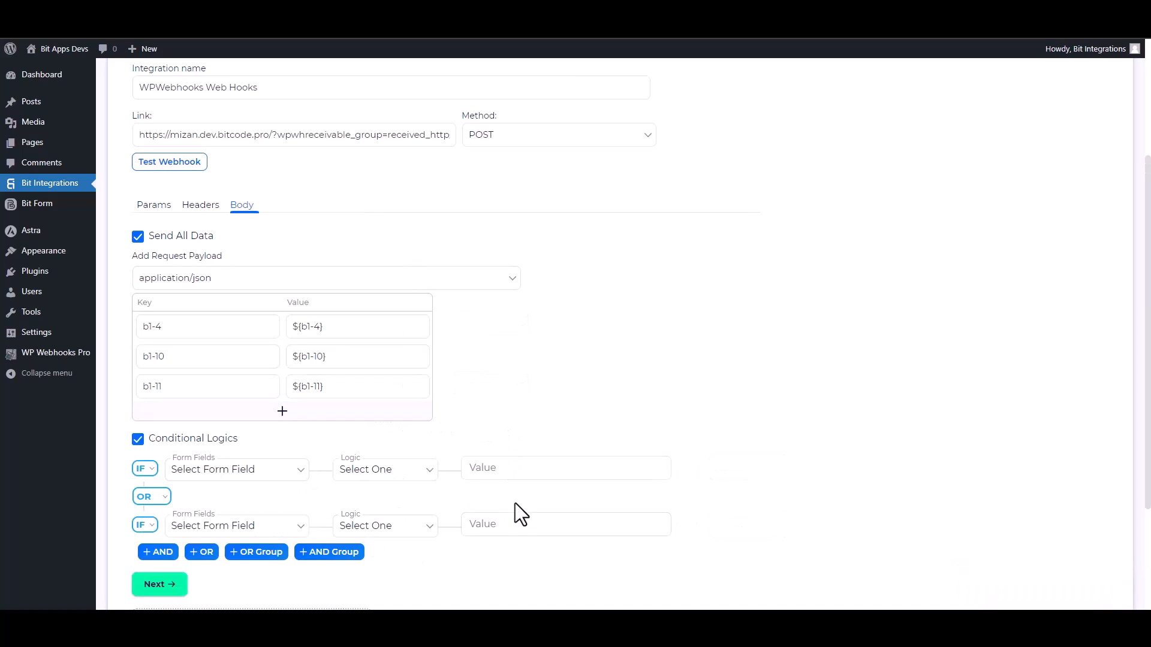
{"action": "scroll", "scroll_direction": "down", "scroll_amount": 3}
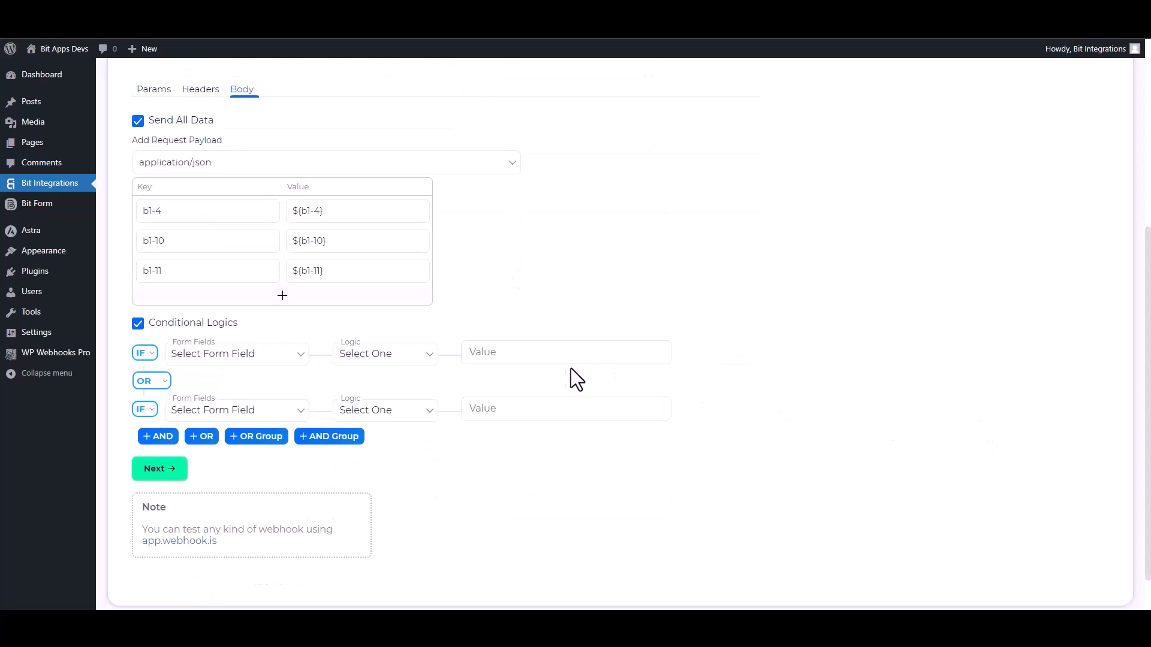
Untick Conditional Logics and Finish & Save the WPWebhooks integration.
{"action": "left_click", "coordinate": [138, 322]}
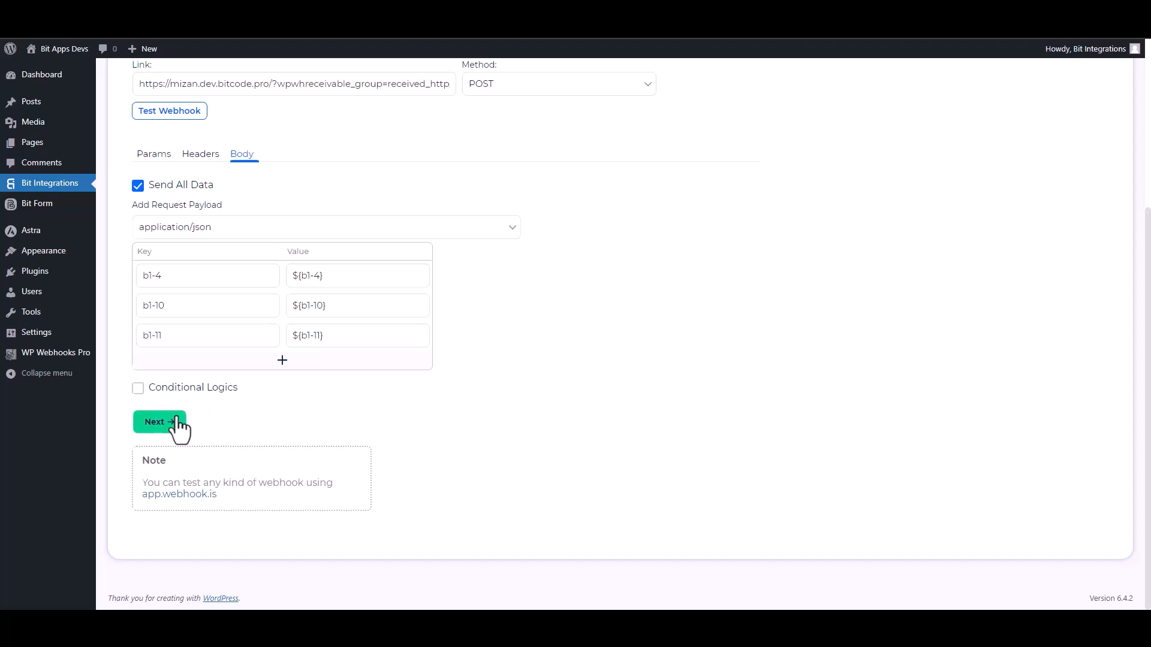
{"action": "left_click", "coordinate": [158, 421]}
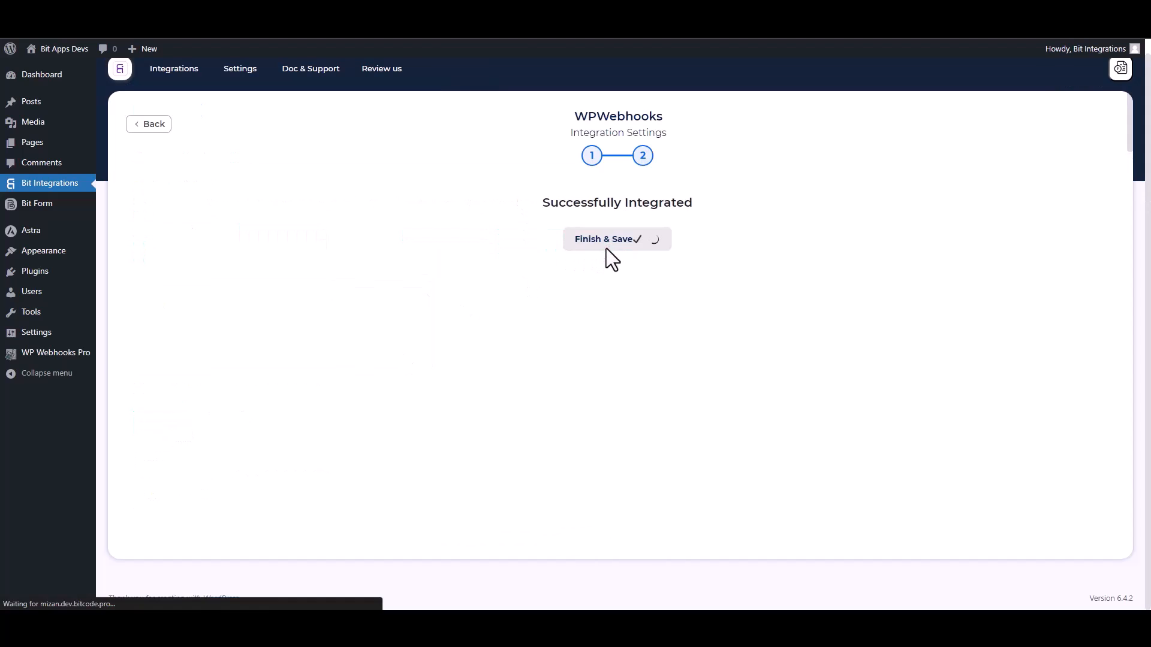
{"action": "left_click", "coordinate": [616, 239]}
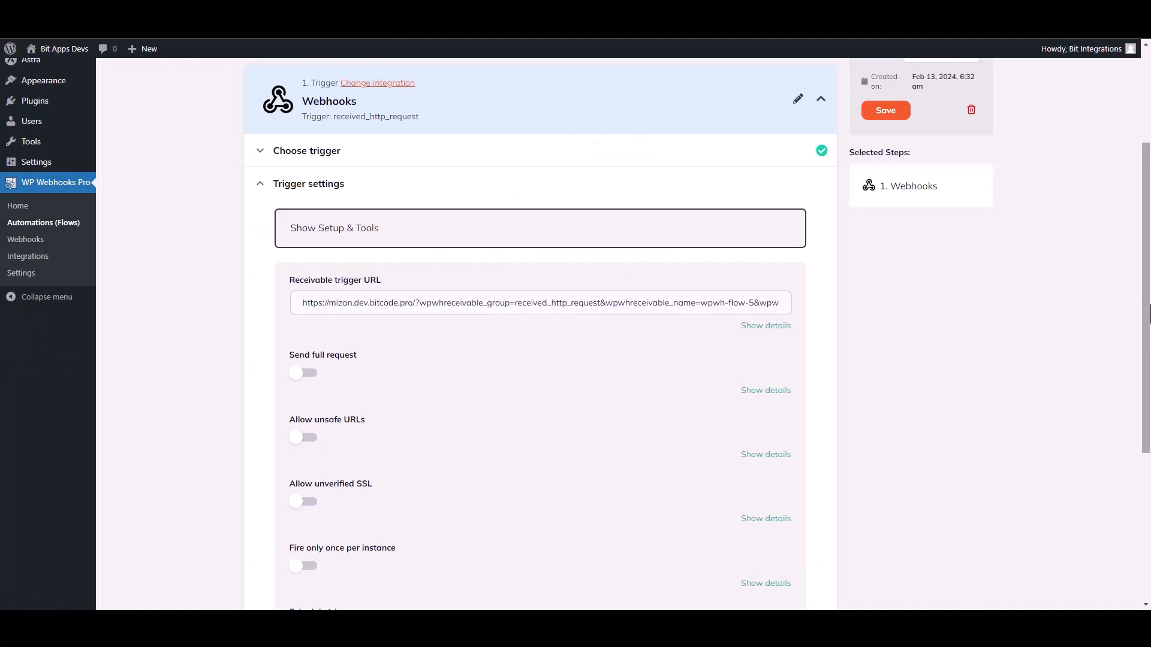
Save trigger fields, finish the trigger with Log #18 test data, and add an action.
{"action": "scroll", "scroll_direction": "down", "scroll_amount": 3}
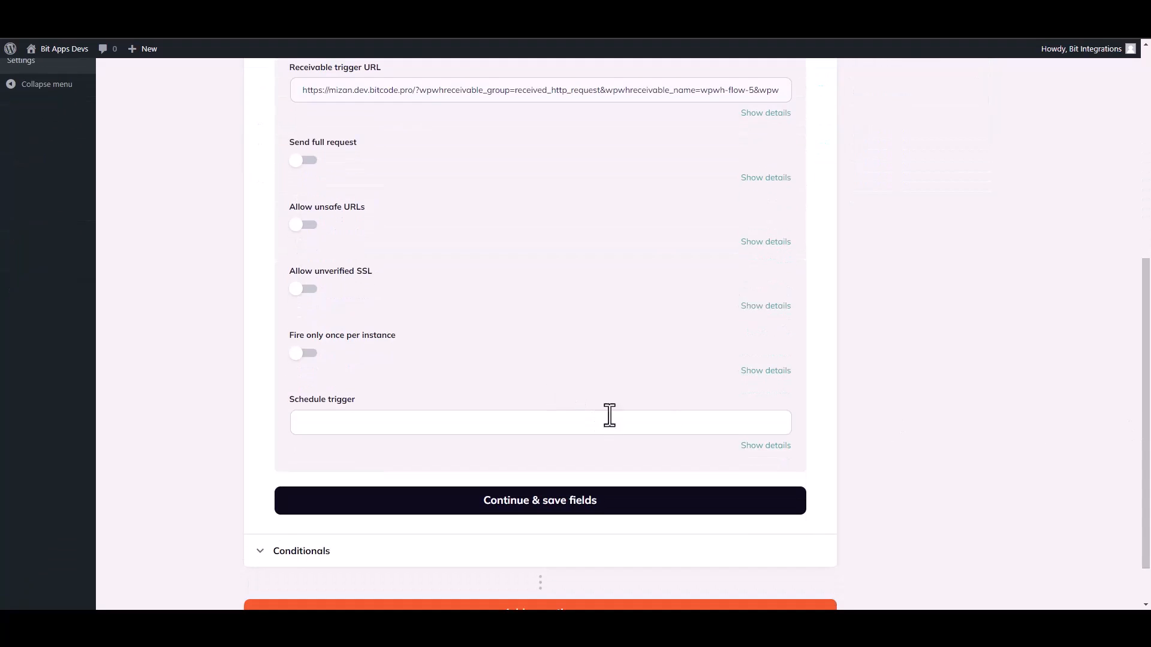
{"action": "left_click", "coordinate": [540, 501]}
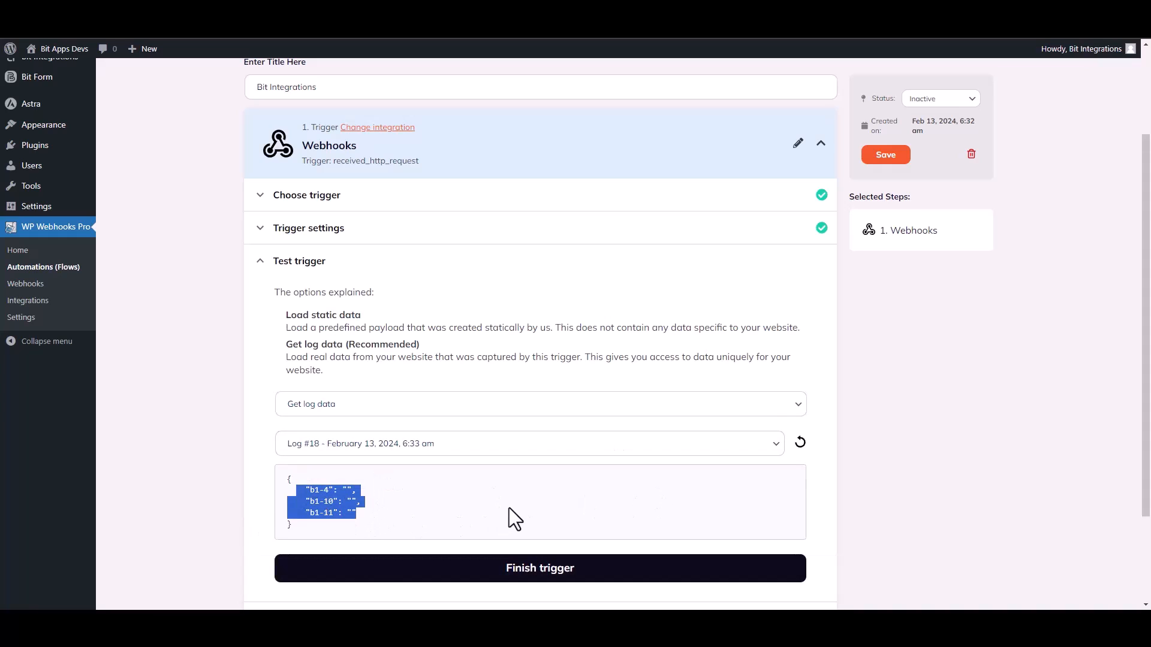
{"action": "scroll", "scroll_direction": "down", "scroll_amount": 3}
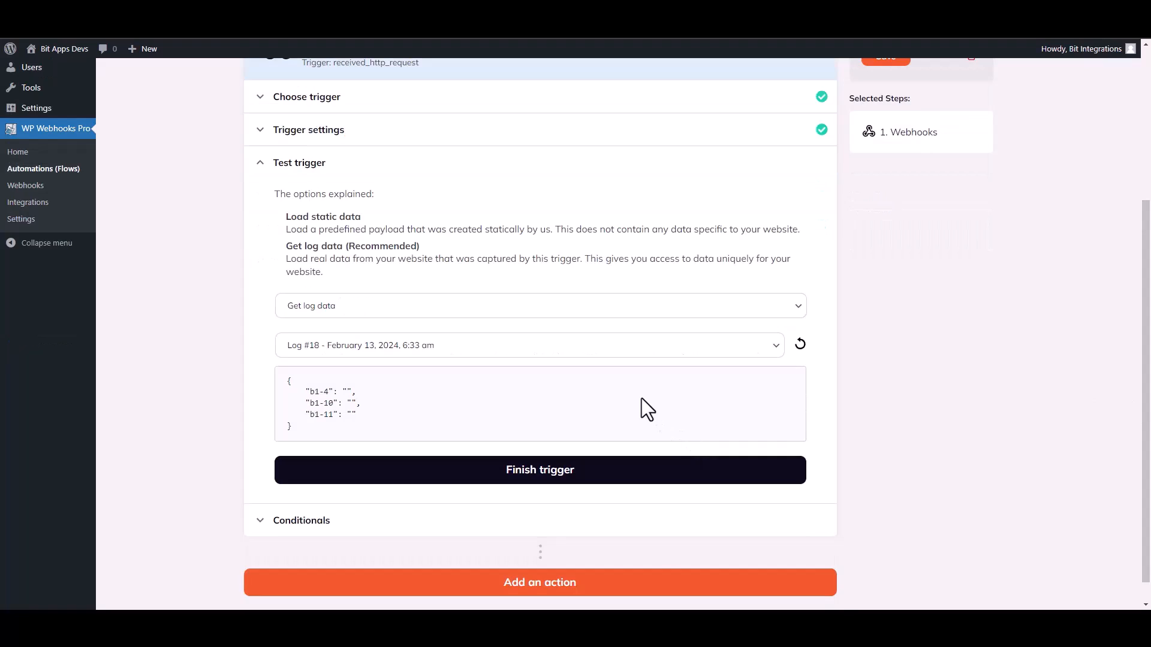
{"action": "left_click", "coordinate": [540, 470]}
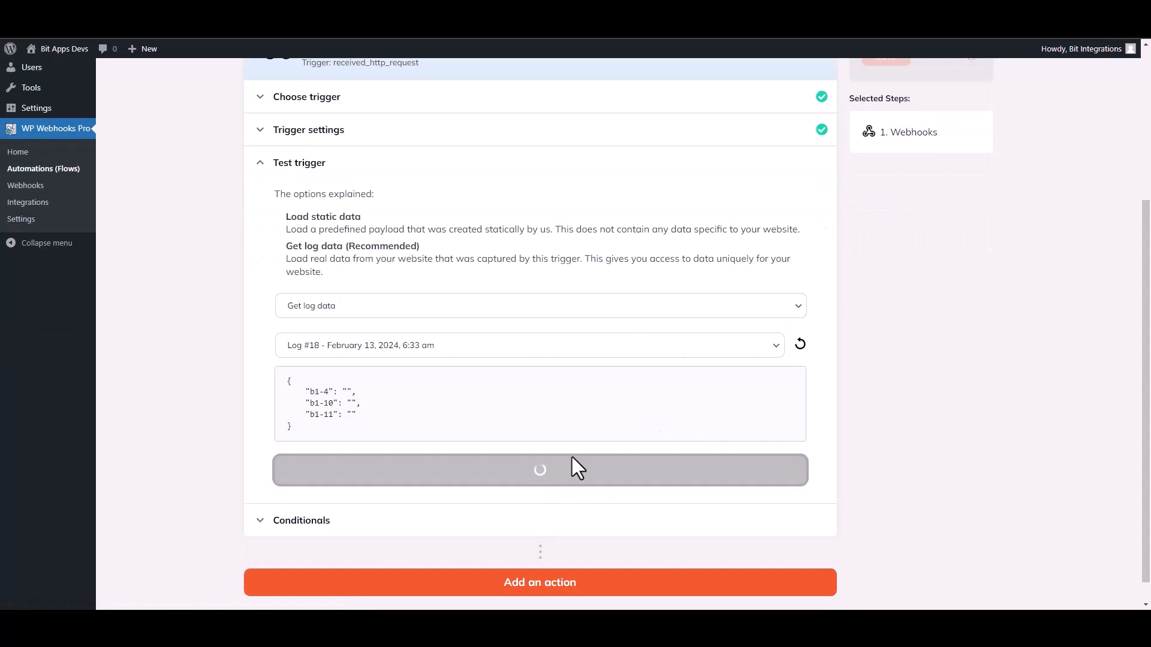
{"action": "left_click", "coordinate": [539, 582]}
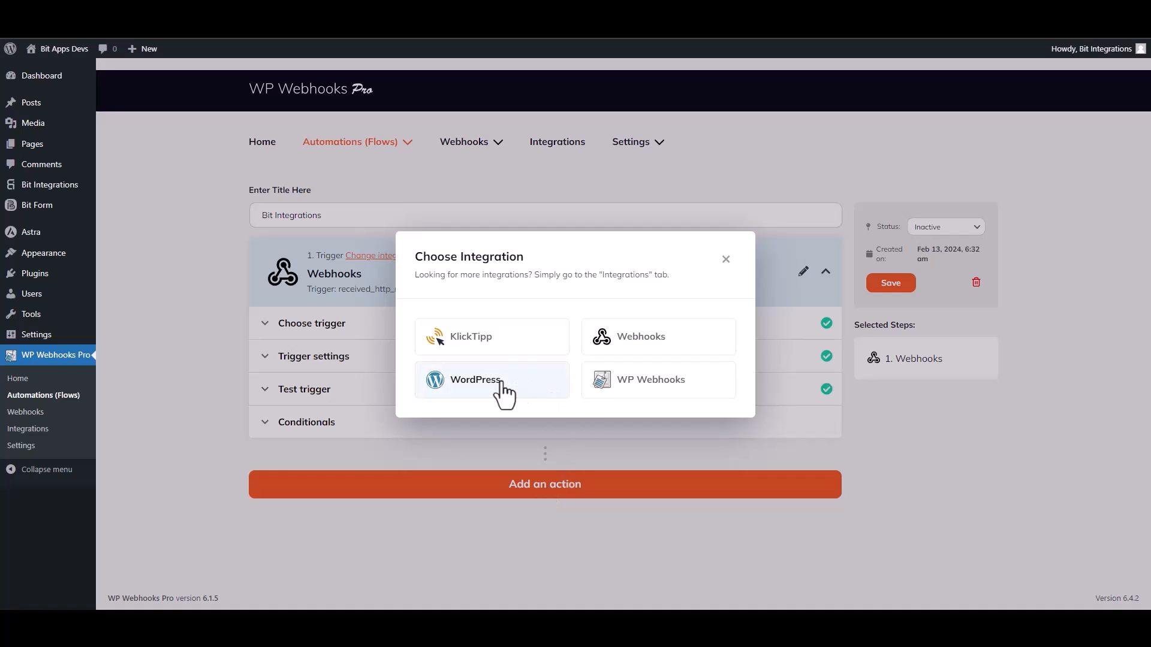
Add a WordPress 'Create user' action as the flow's second step.
{"action": "left_click", "coordinate": [477, 380]}
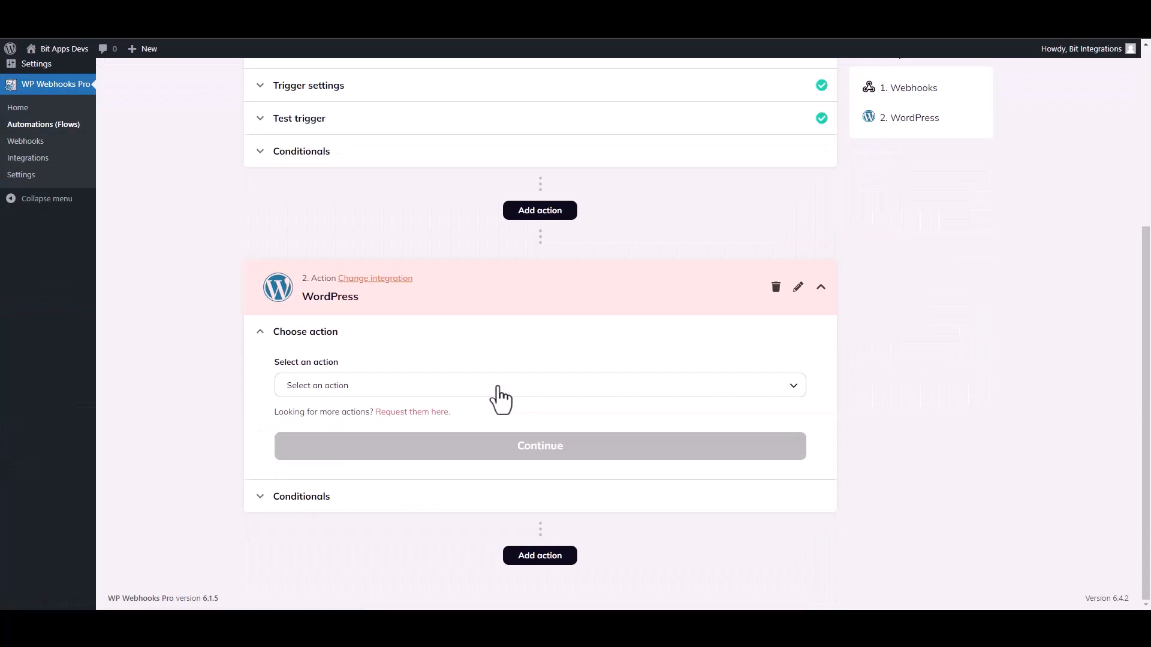
{"action": "mouse_move", "coordinate": [360, 397]}
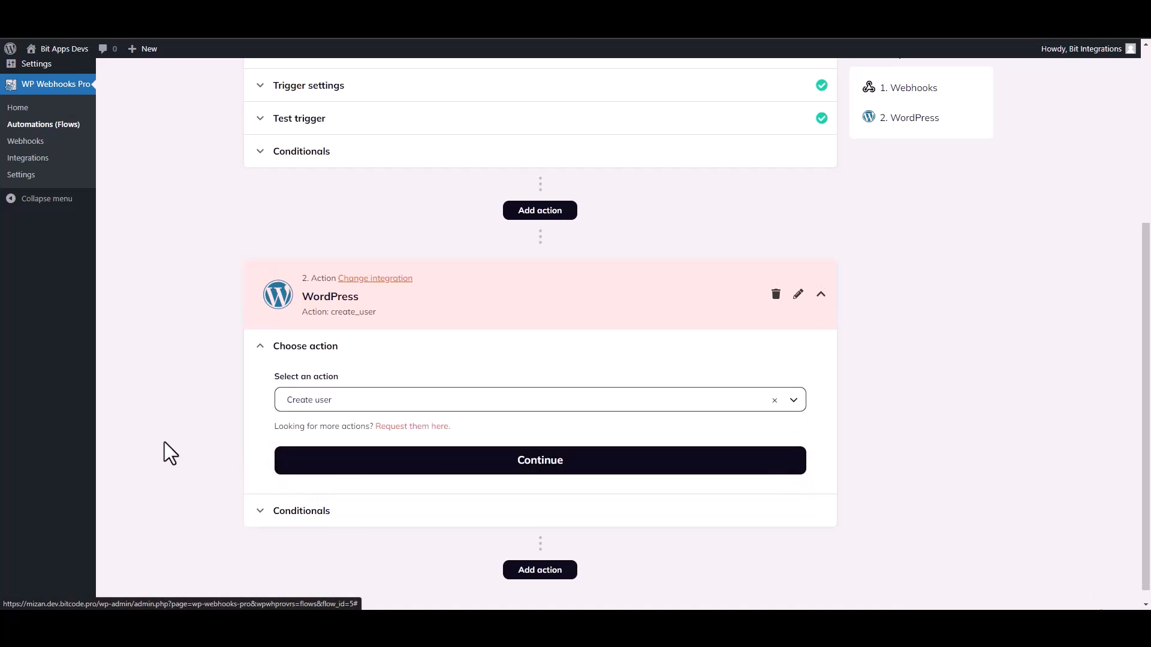
{"action": "left_click", "coordinate": [538, 460]}
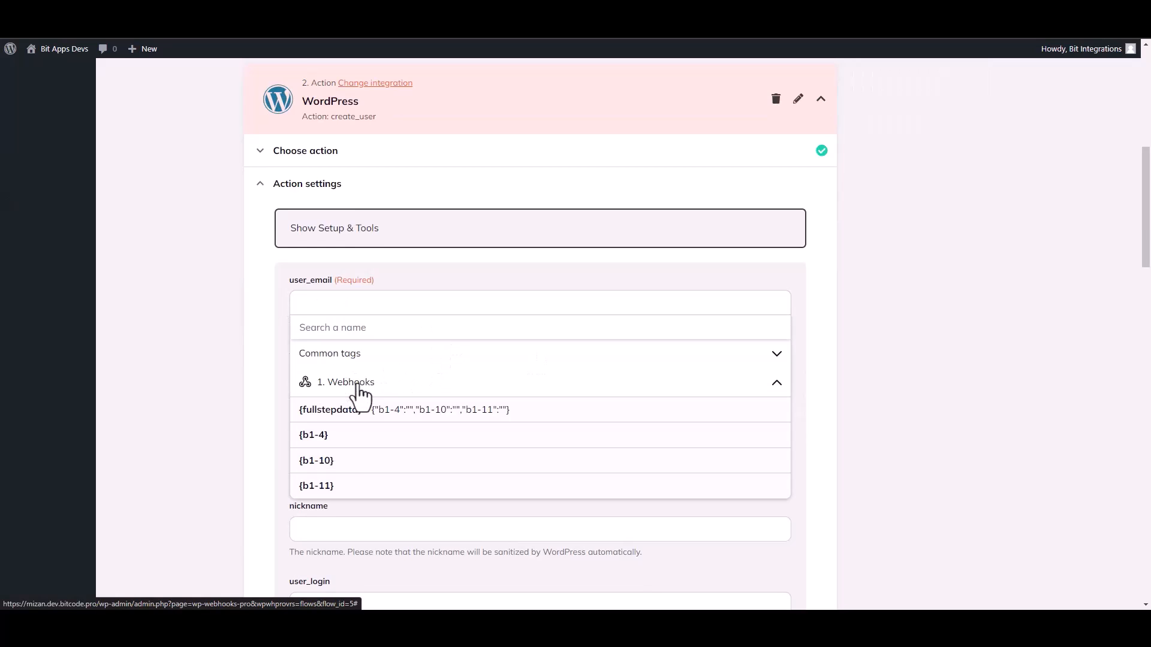
{"action": "mouse_move", "coordinate": [334, 446]}
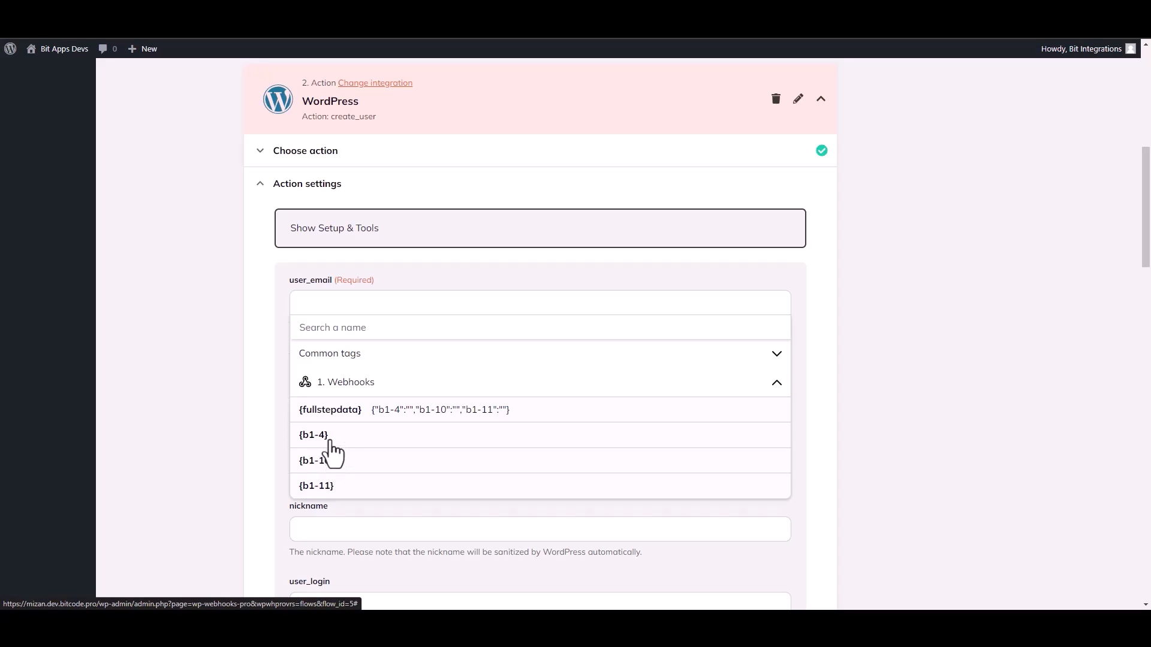
Map user_email to webhook field b1-4 and first_name to b1-10 in the Create user action.
{"action": "left_click", "coordinate": [313, 434]}
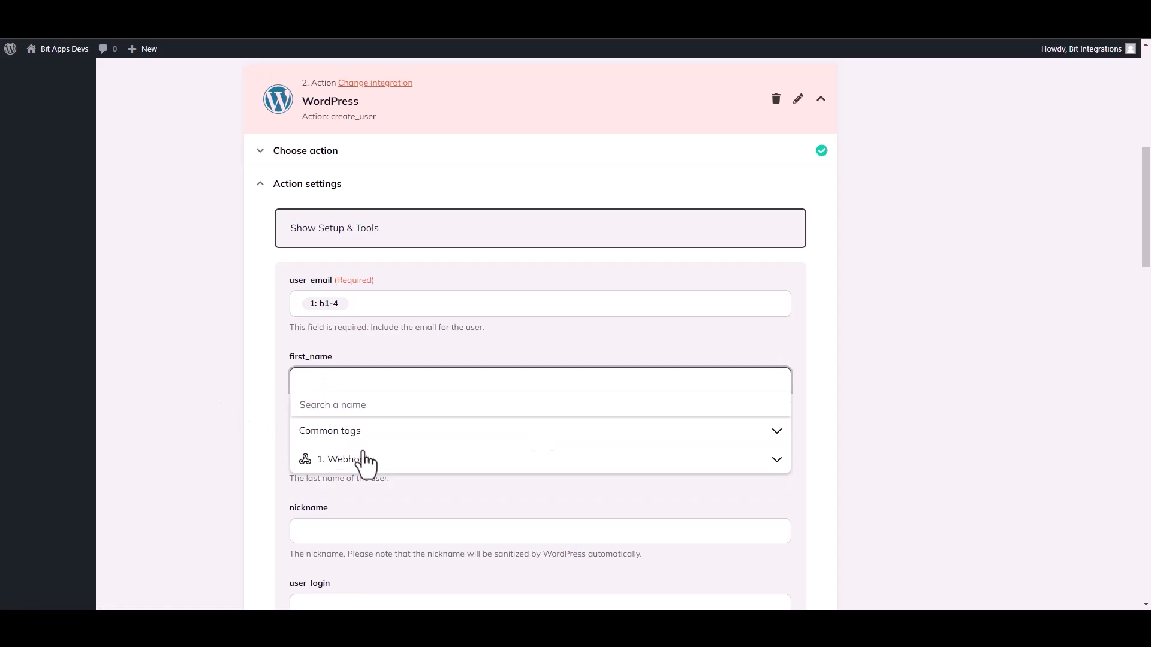
{"action": "left_click", "coordinate": [338, 459]}
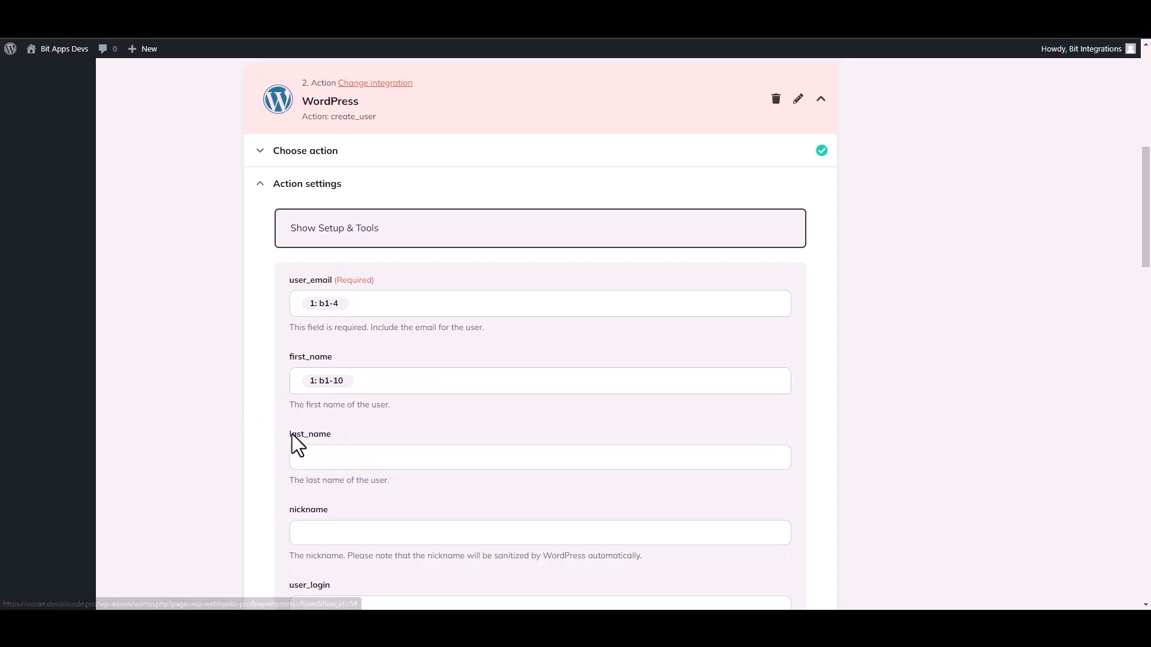
{"action": "scroll", "scroll_direction": "down", "scroll_amount": 3}
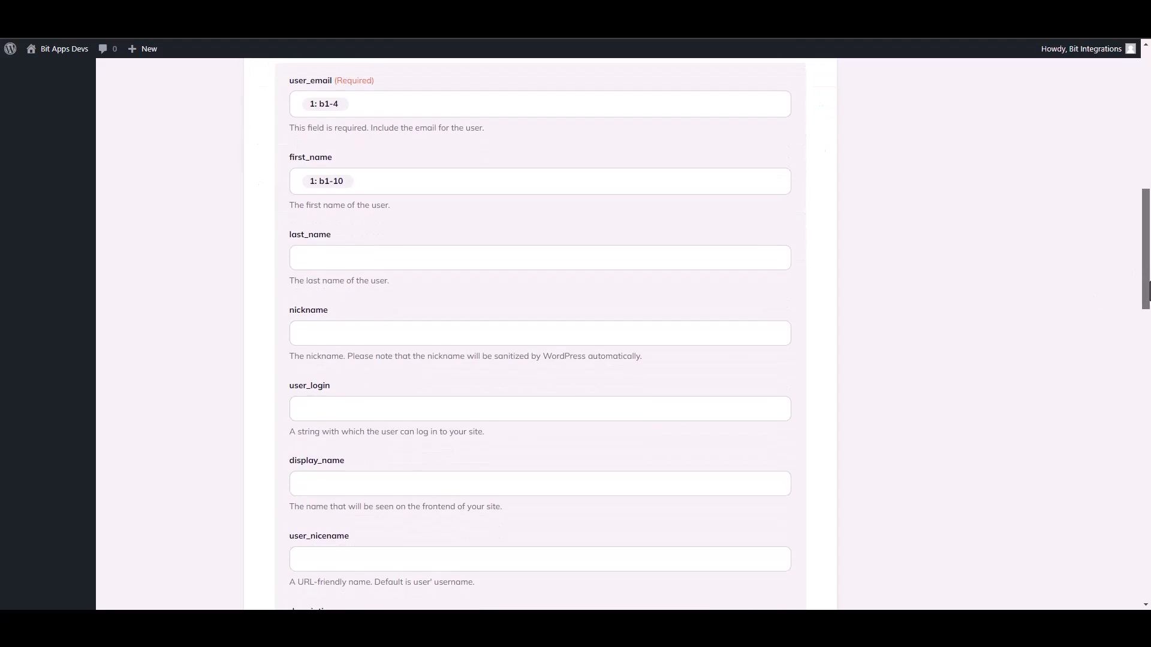
{"action": "scroll", "scroll_direction": "down", "scroll_amount": 3}
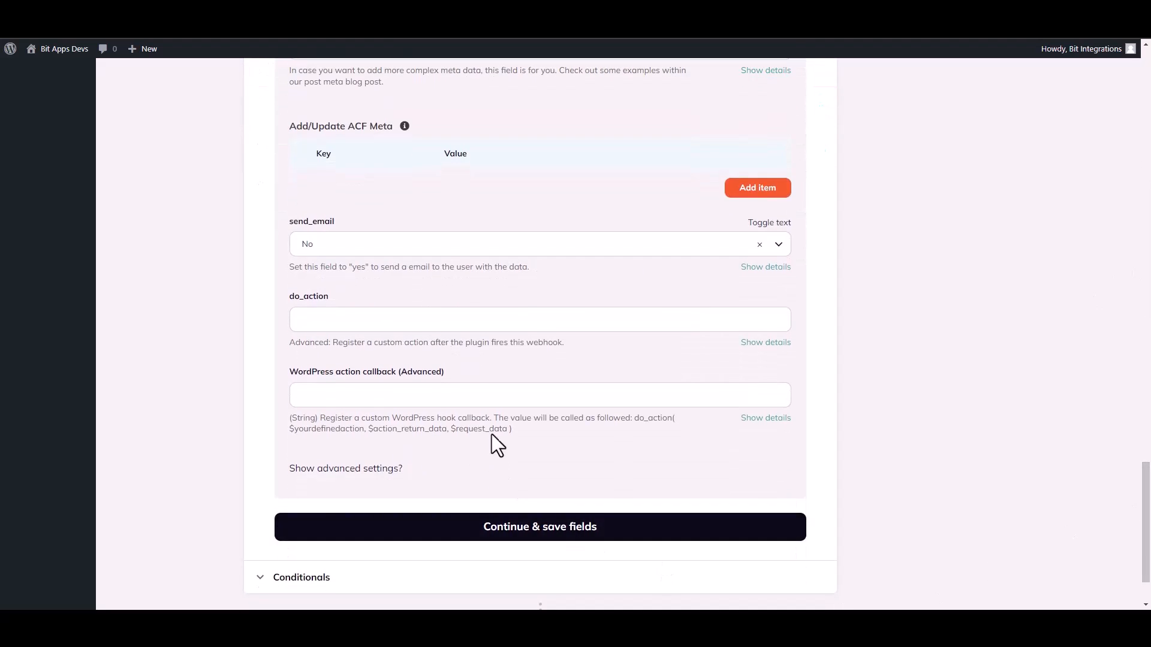
{"action": "mouse_move", "coordinate": [591, 532]}
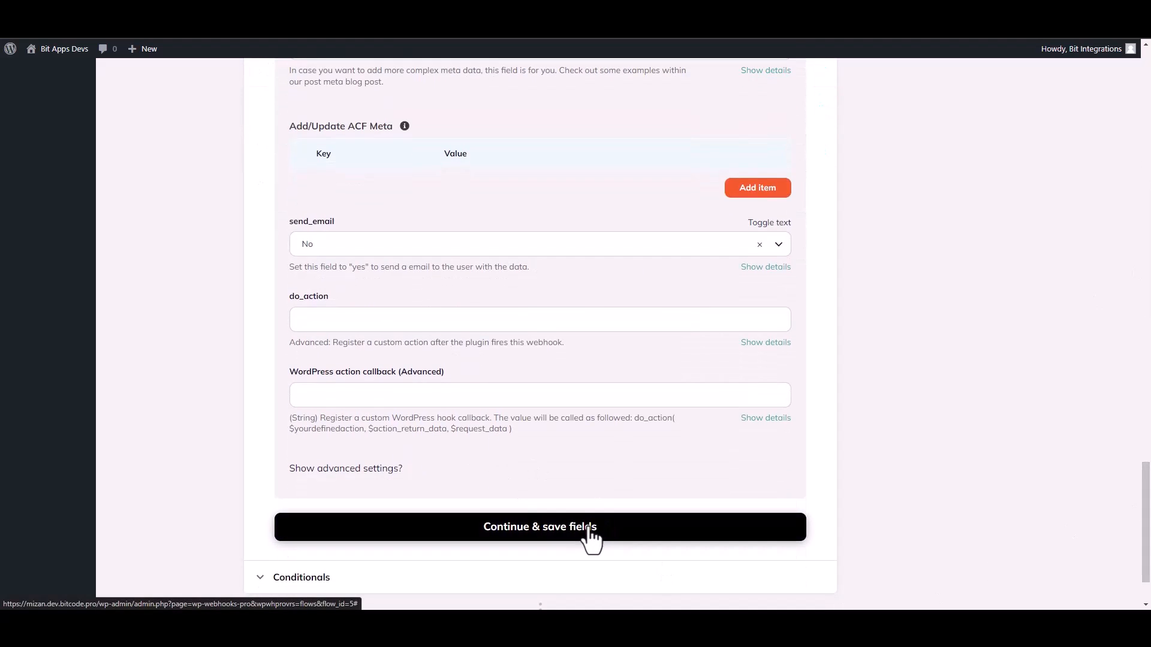
Save the action fields and fire the create_user action as a live test.
{"action": "left_click", "coordinate": [540, 526]}
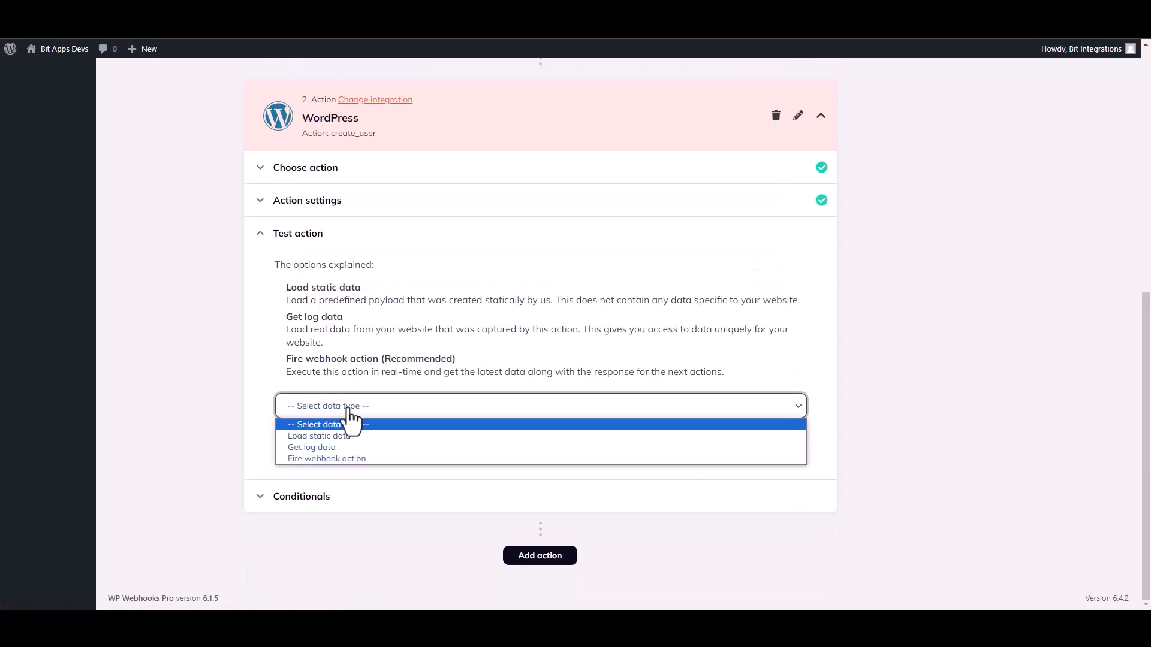
{"action": "left_click", "coordinate": [327, 458]}
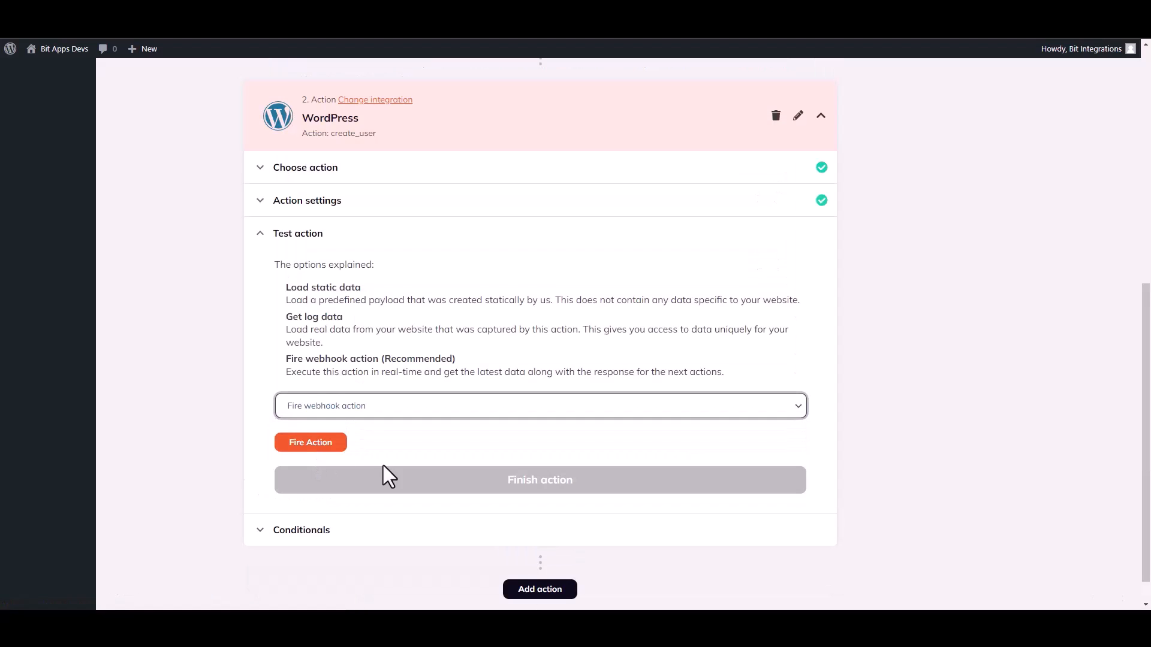
{"action": "left_click", "coordinate": [309, 442]}
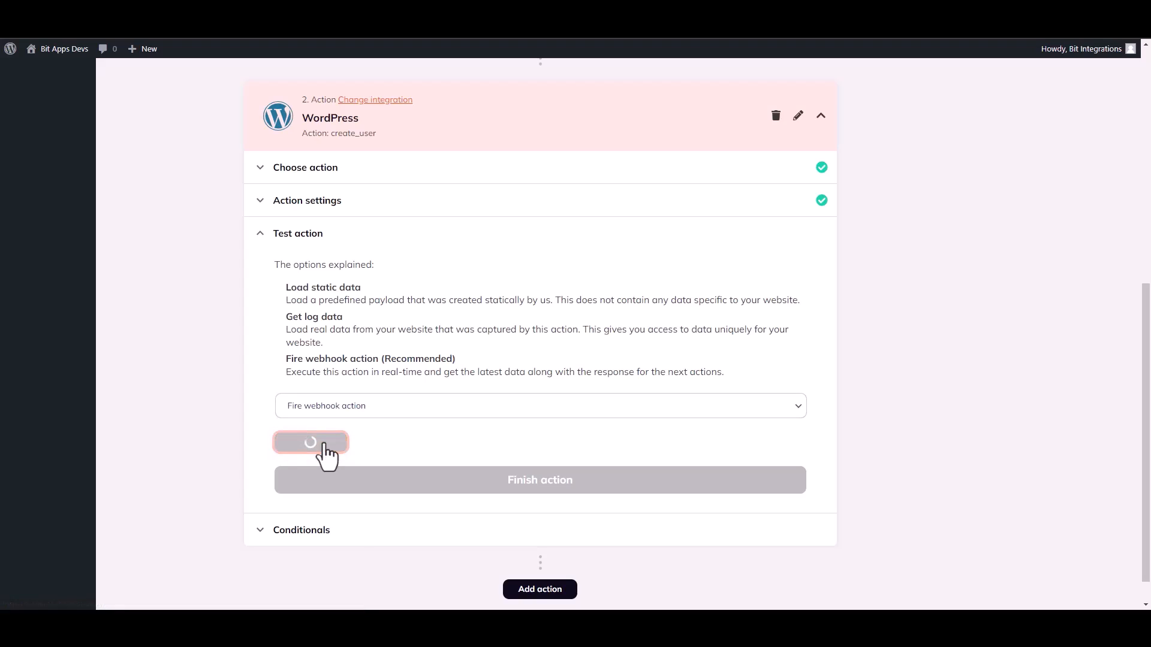
{"action": "left_click", "coordinate": [309, 442]}
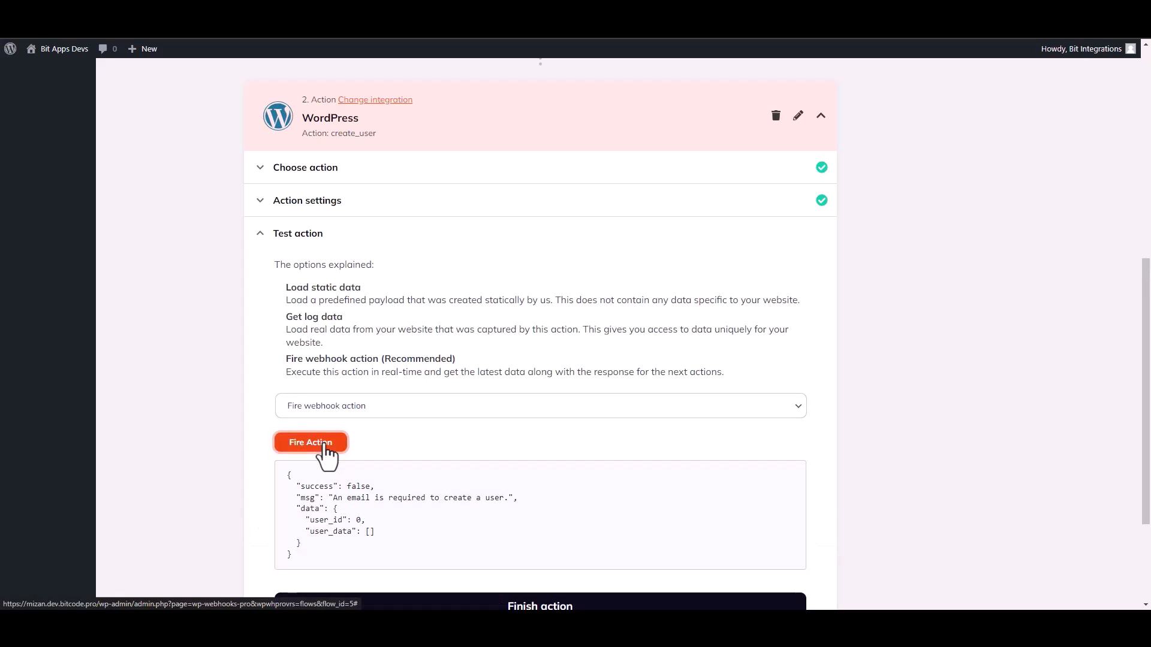
Review the test response and finish the create_user action step.
{"action": "double_click", "coordinate": [315, 485]}
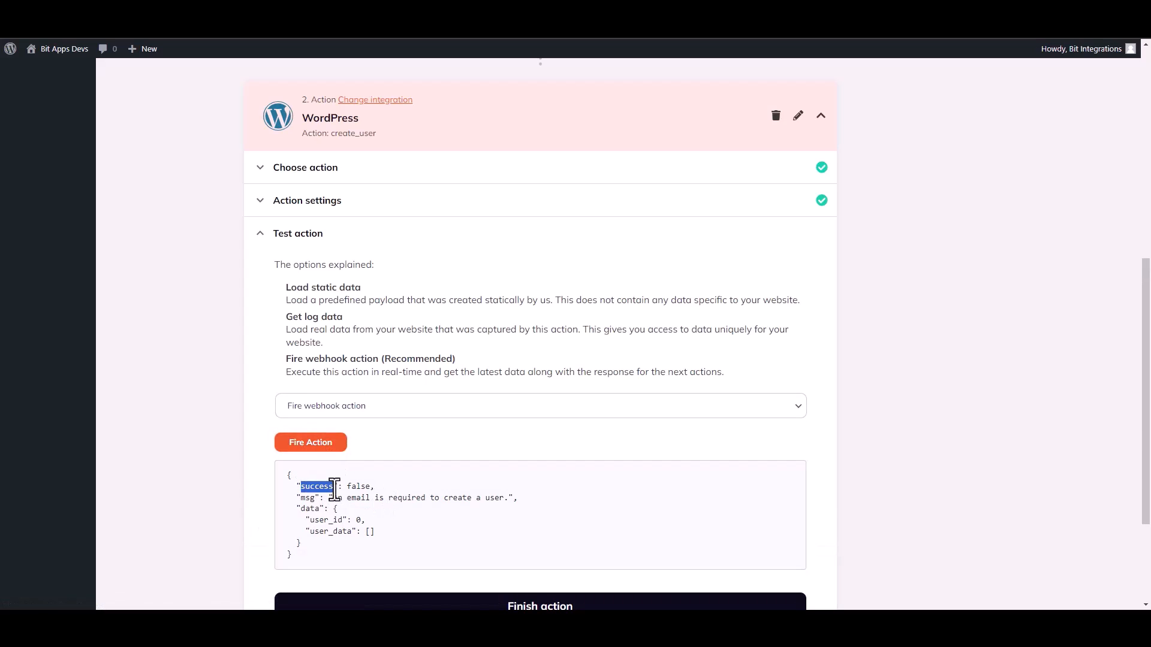
{"action": "scroll", "scroll_direction": "down", "scroll_amount": 3}
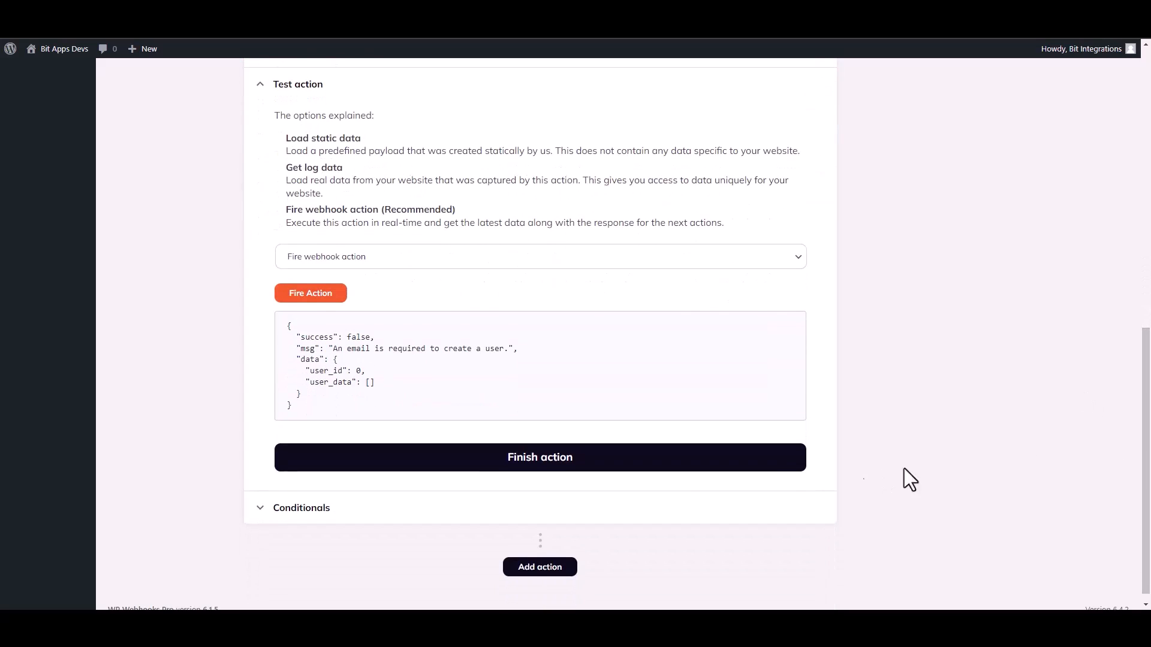
{"action": "left_click", "coordinate": [540, 457]}
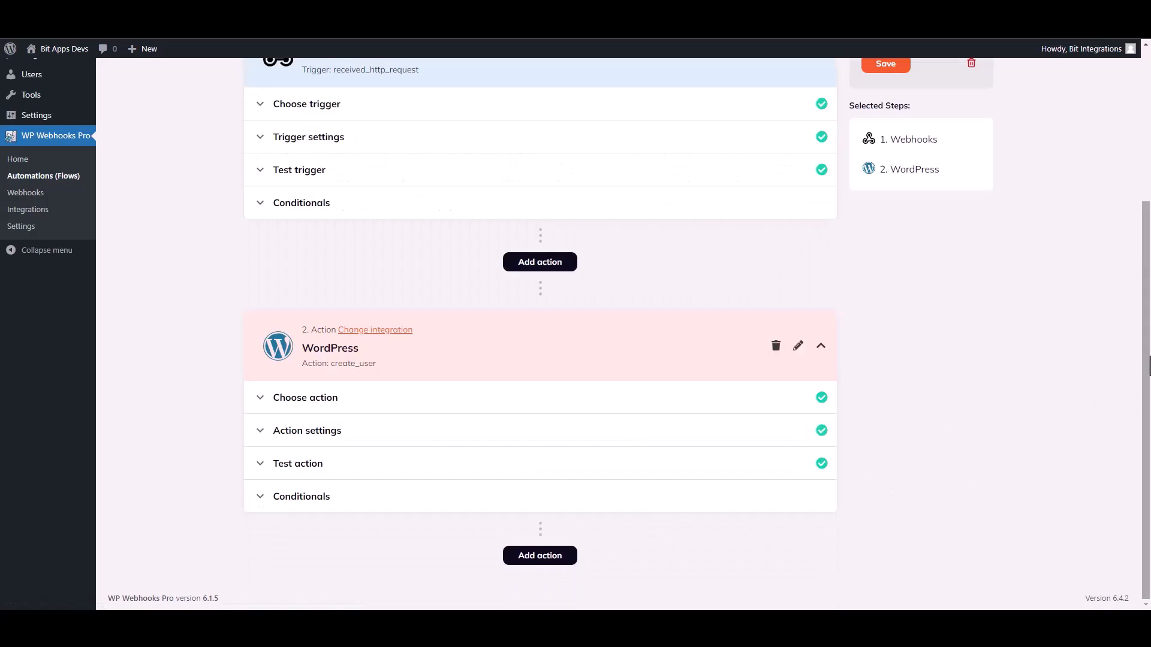
Set the flow status to Active, save it and dismiss the success confirmation.
{"action": "scroll", "scroll_direction": "up", "scroll_amount": 3}
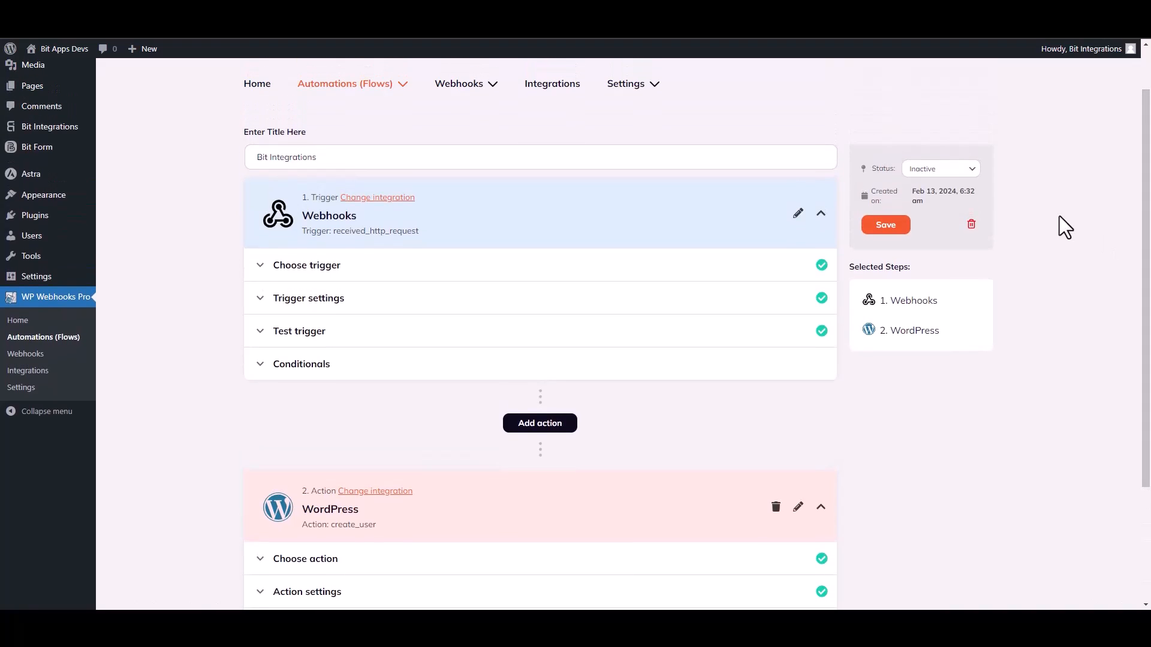
{"action": "left_click", "coordinate": [940, 168]}
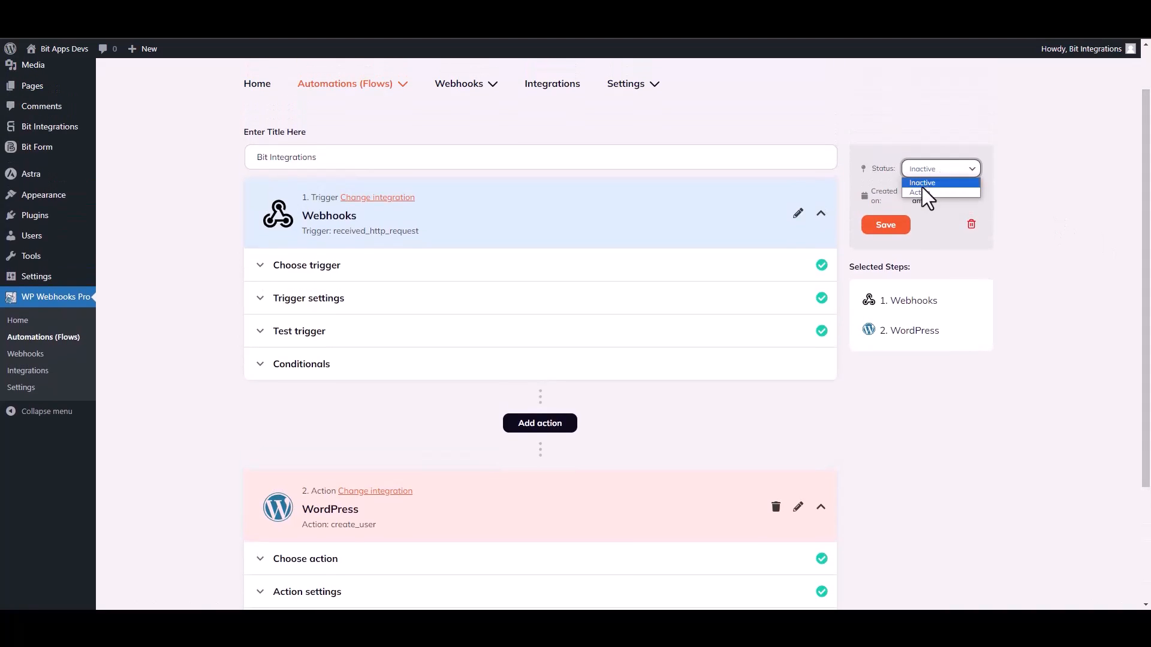
{"action": "left_click", "coordinate": [922, 193]}
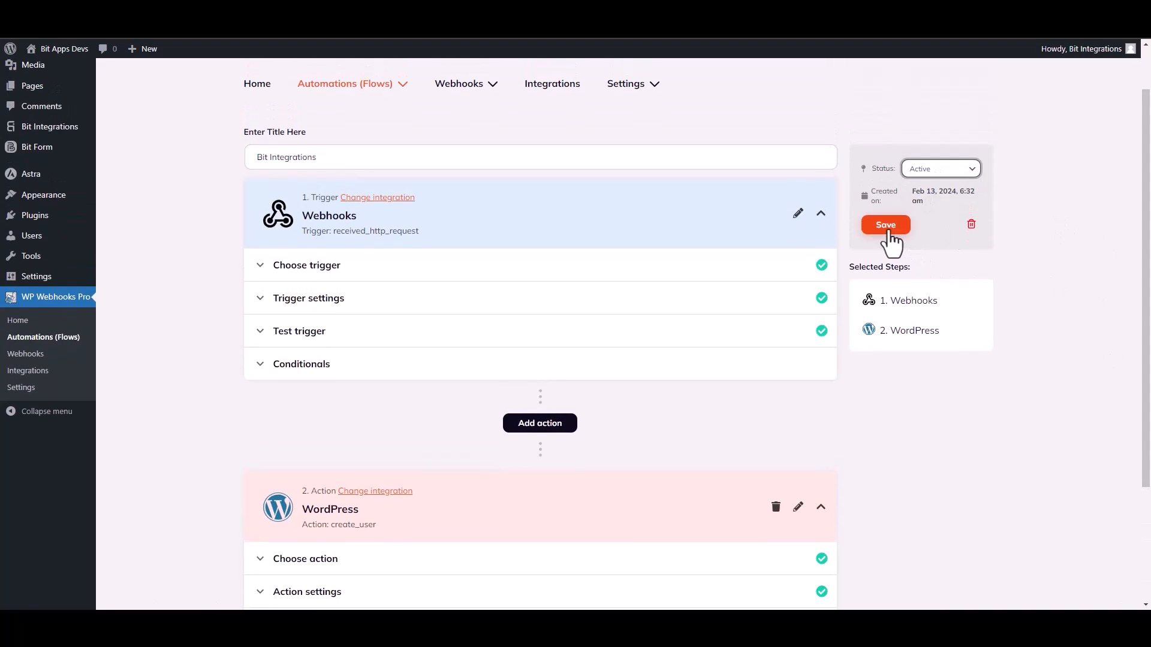
{"action": "left_click", "coordinate": [885, 224]}
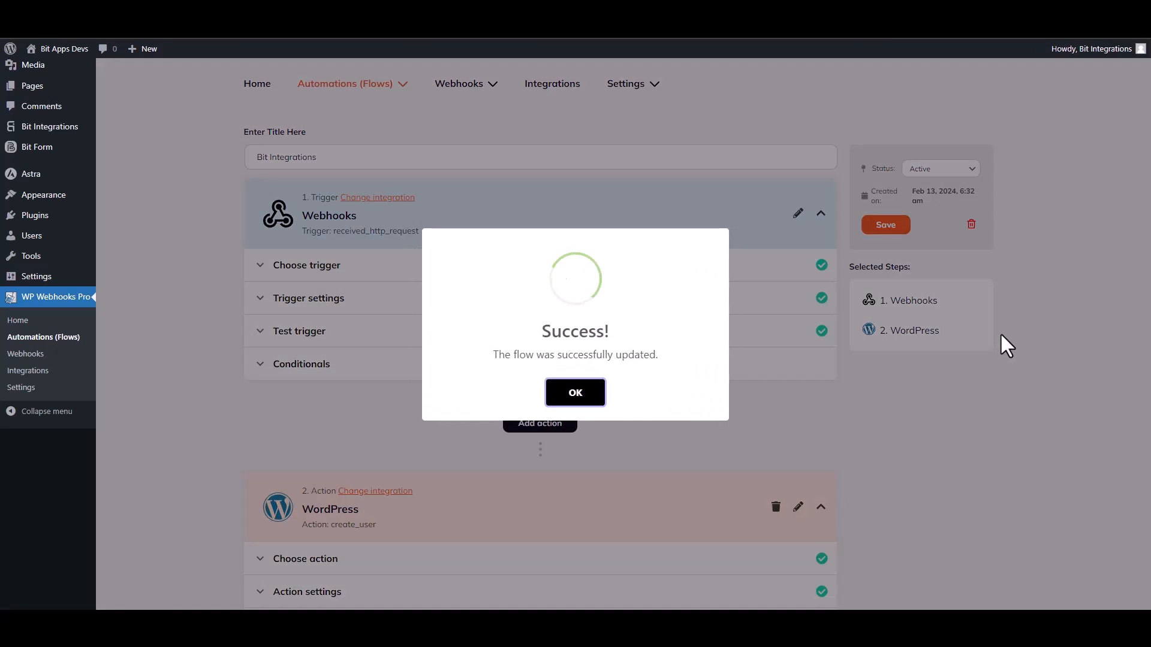
{"action": "left_click", "coordinate": [574, 392]}
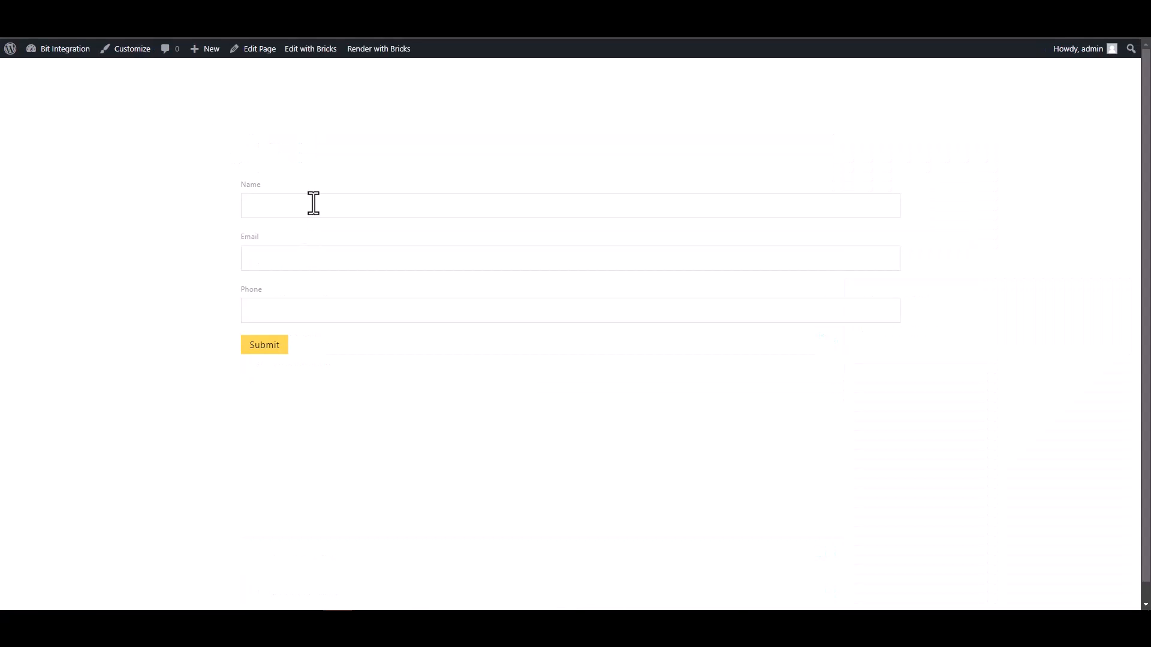
{"action": "type", "text": "B"}
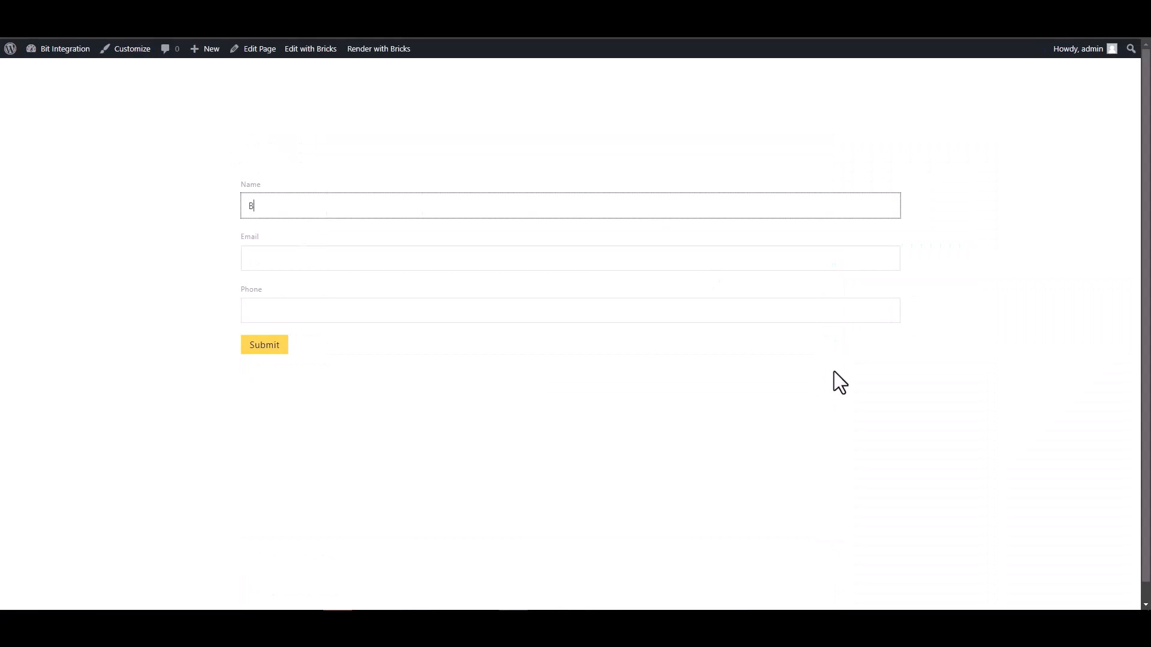
{"action": "type", "text": "Bit Integration"}
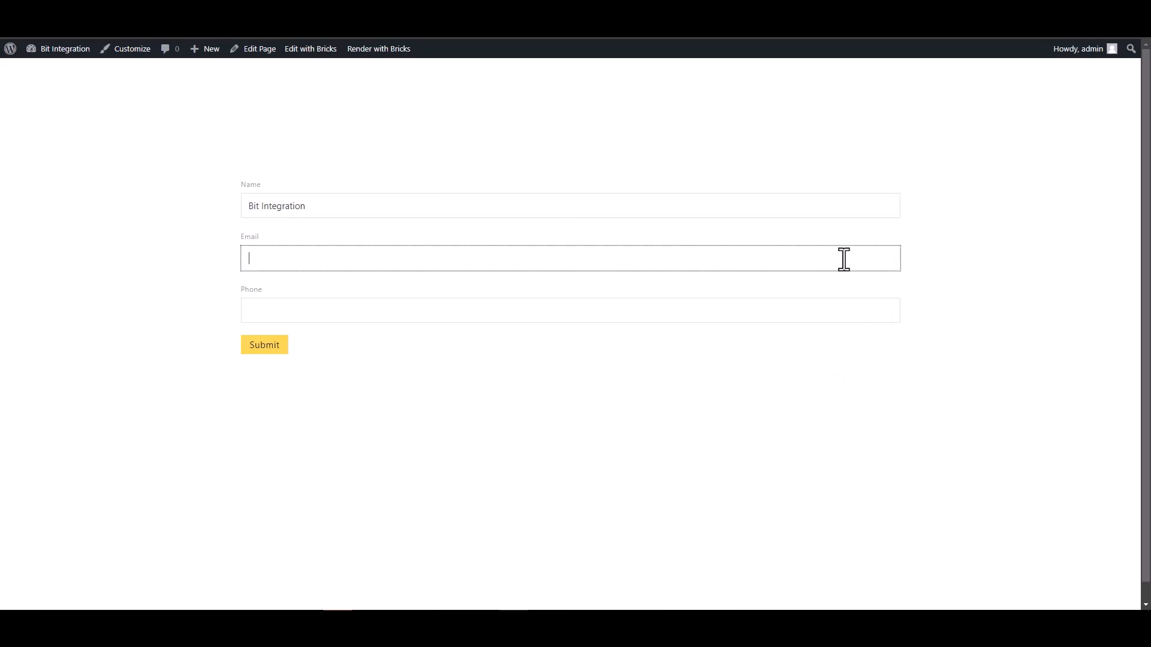
{"action": "type", "text": "s"}
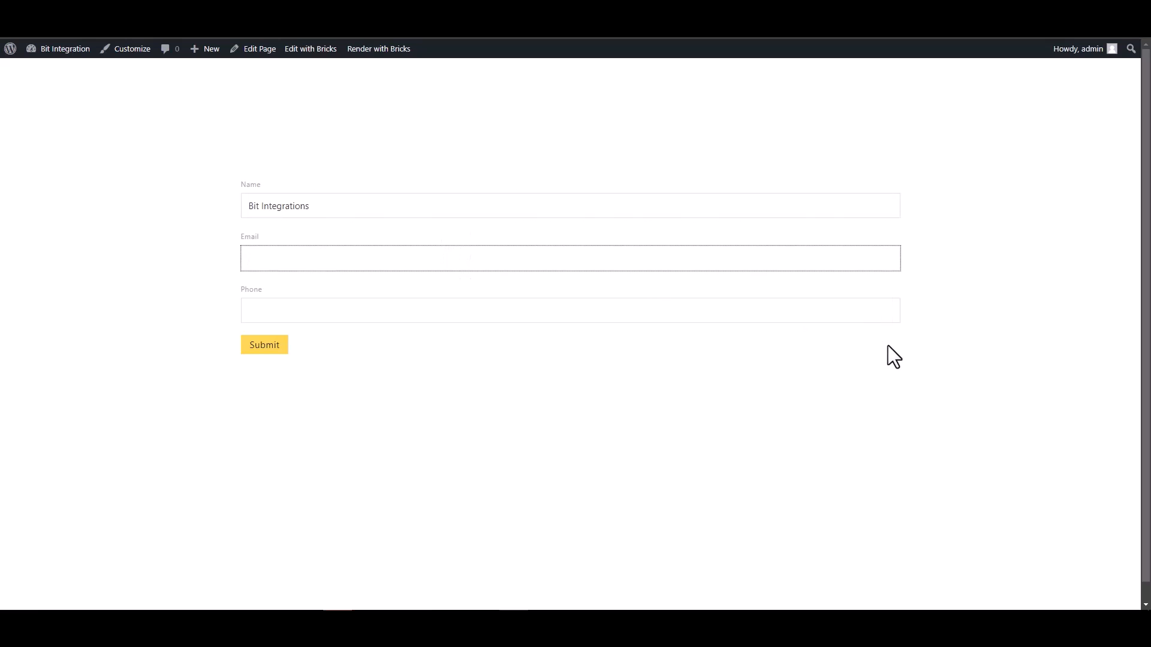
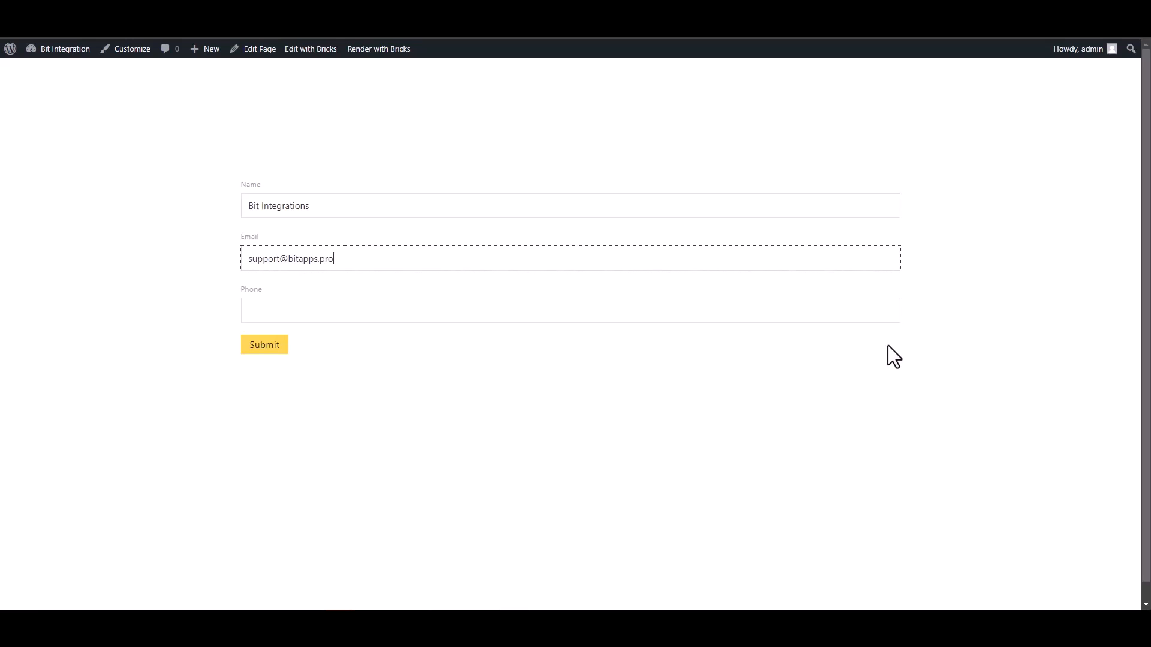
{"action": "type", "text": "444"}
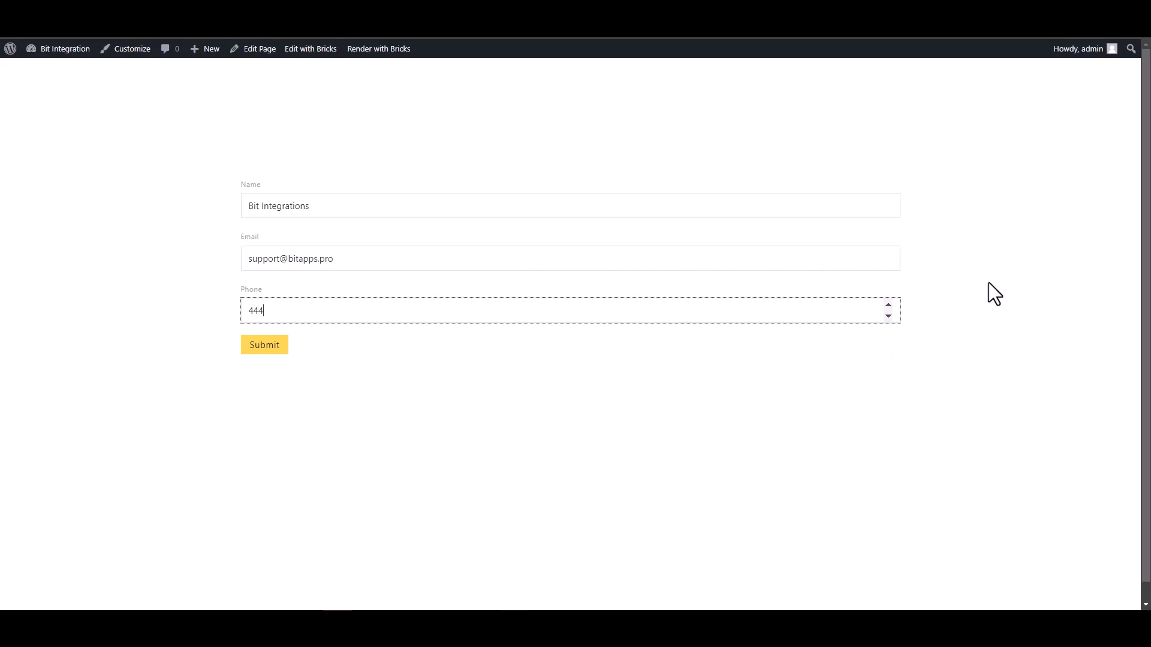
{"action": "type", "text": "555666"}
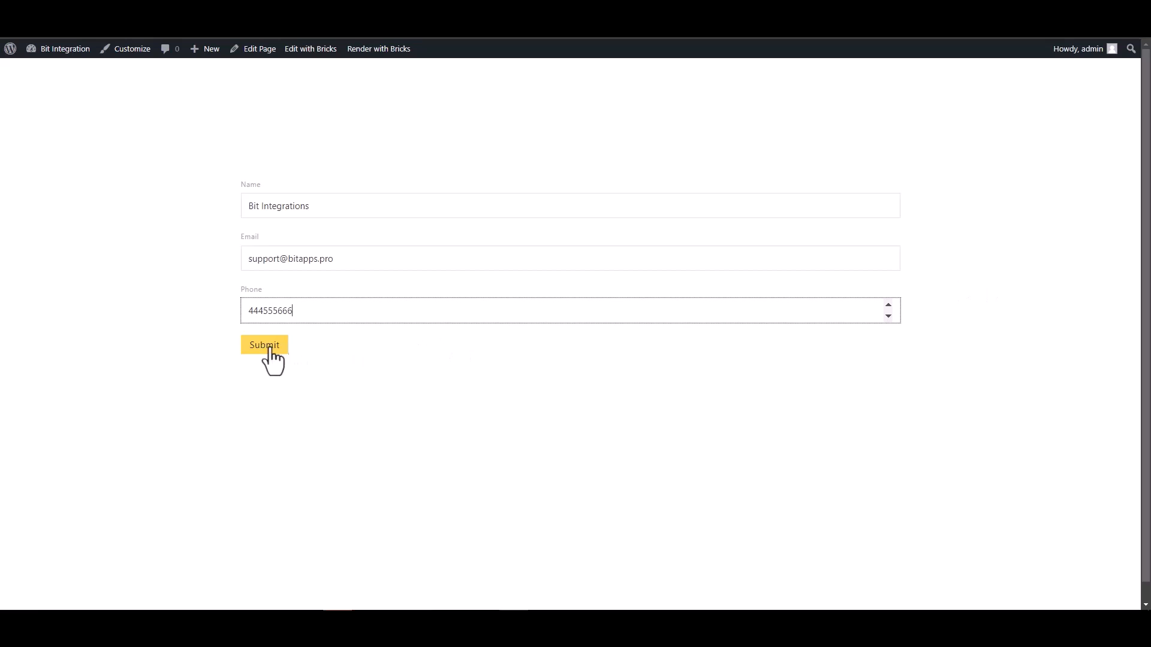
{"action": "left_click", "coordinate": [264, 345]}
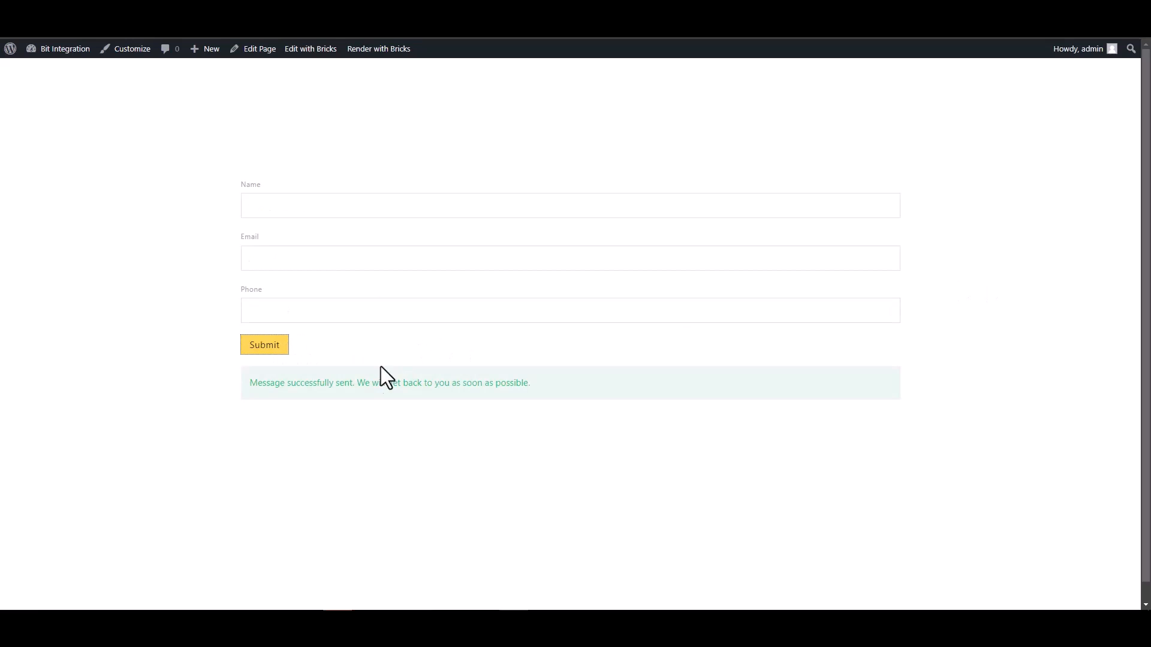
{"action": "mouse_move", "coordinate": [380, 421]}
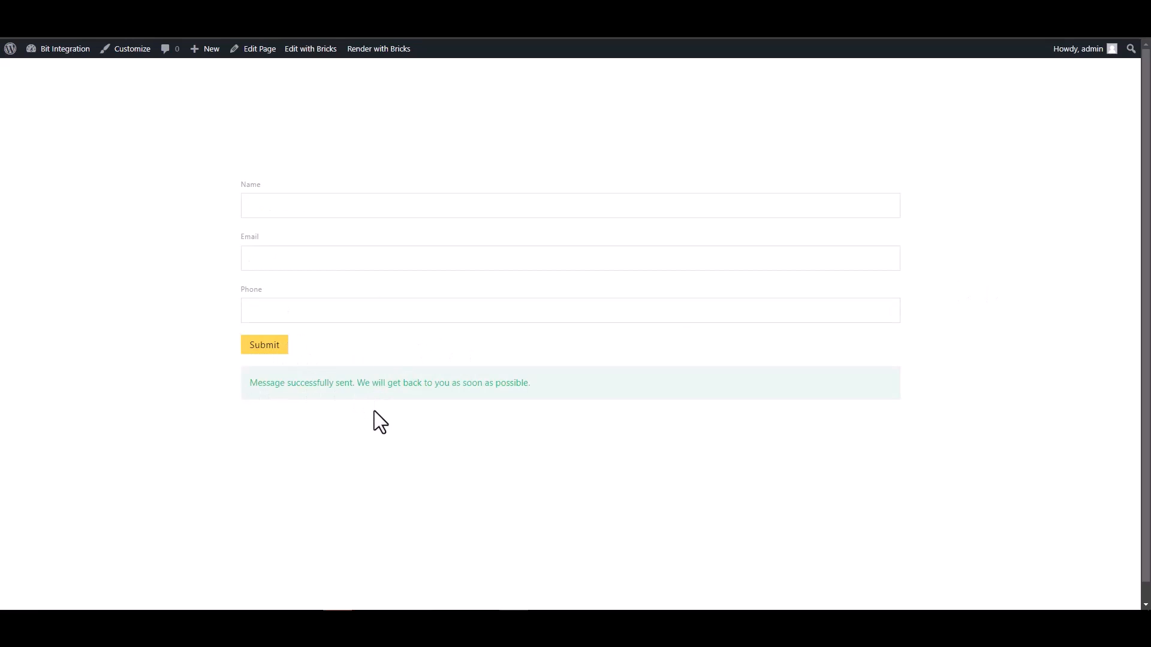